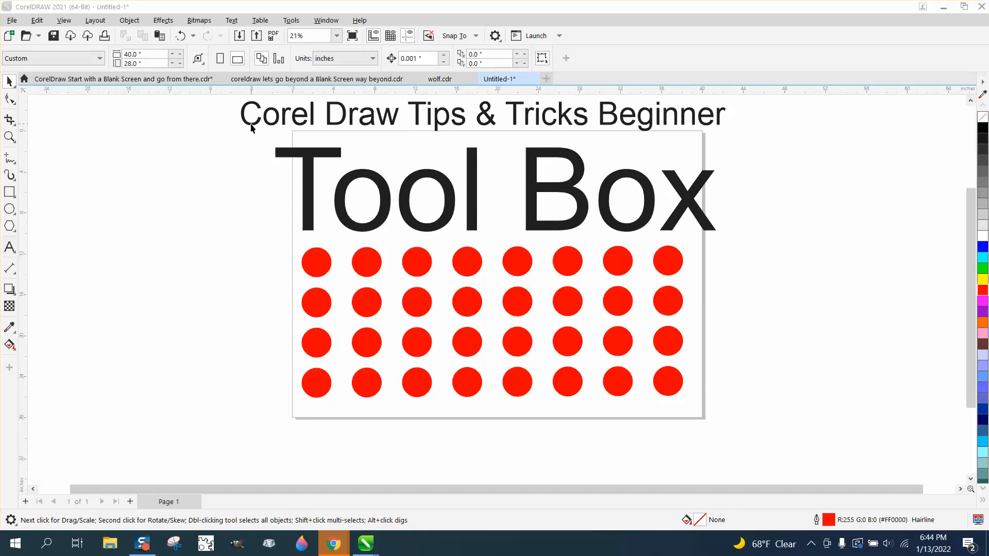
# - Delete the selected object from the drawing
pyautogui.click(482, 114)
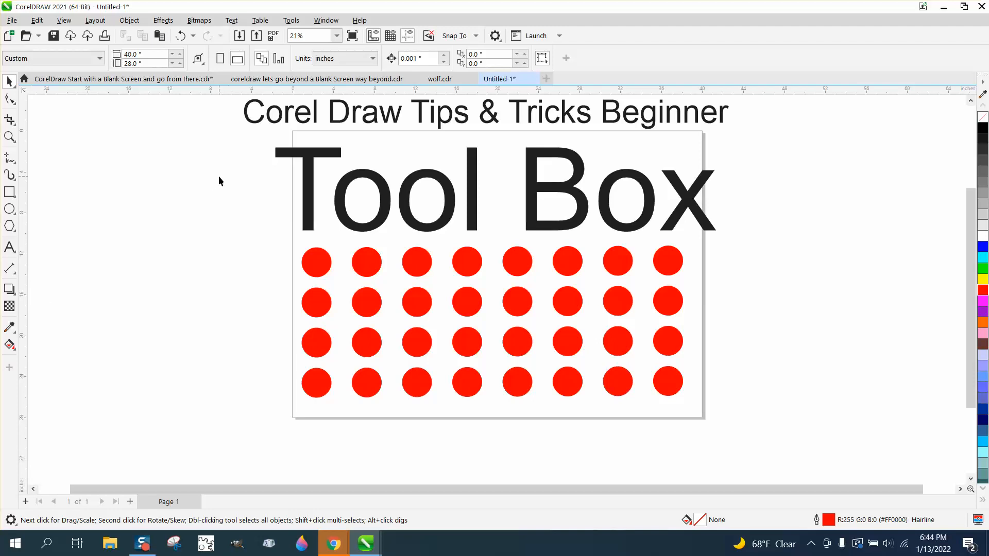
pyautogui.moveTo(415, 210)
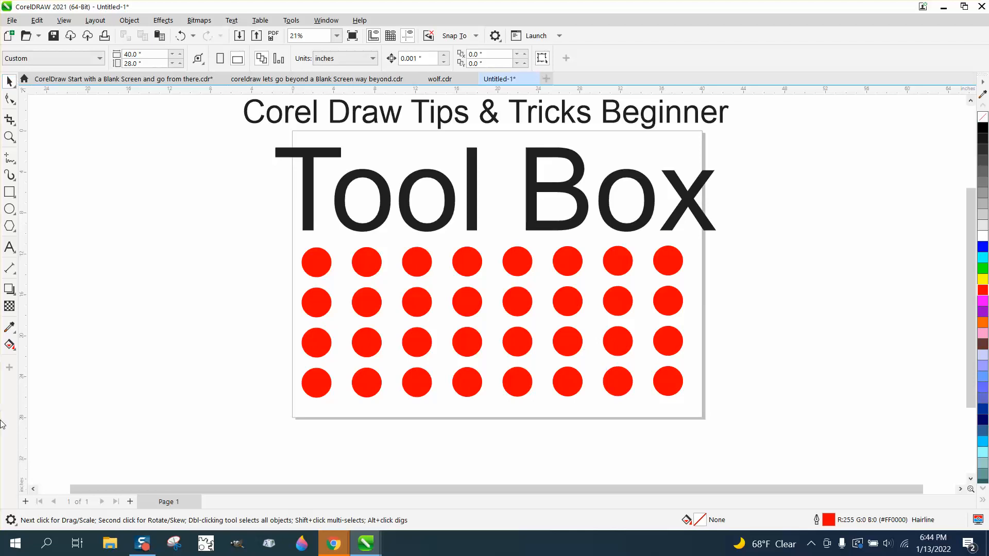
pyautogui.moveTo(44, 125)
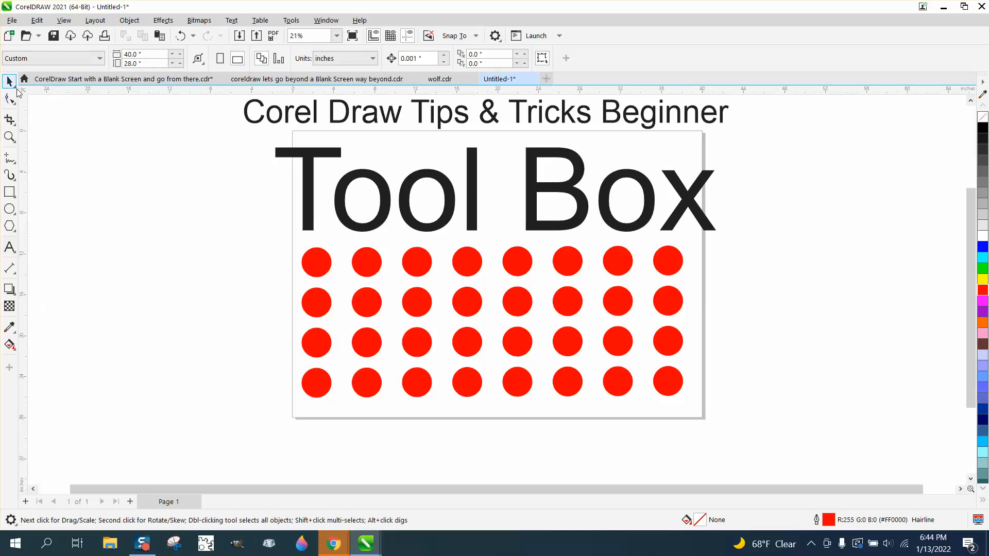
pyautogui.moveTo(10, 82)
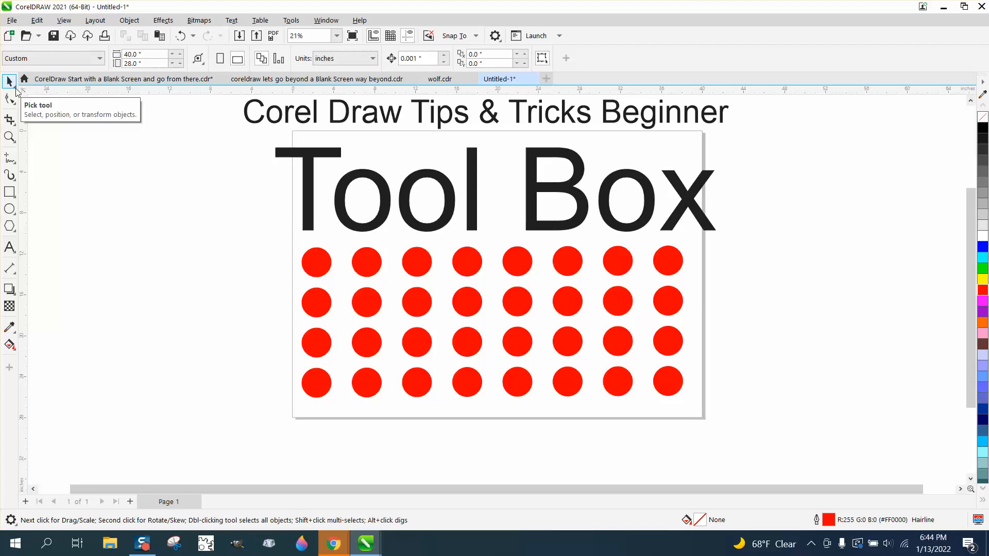
pyautogui.moveTo(141, 138)
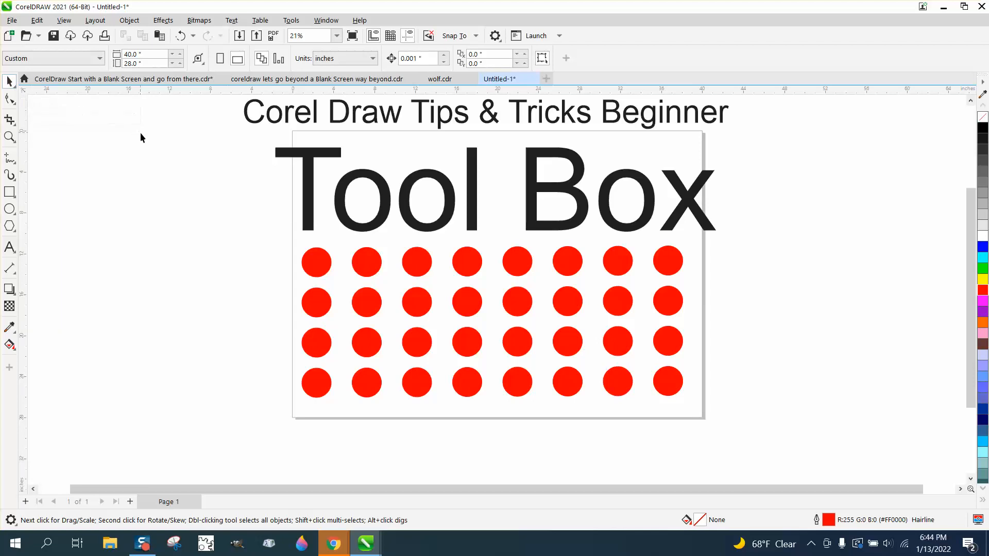
pyautogui.moveTo(114, 102)
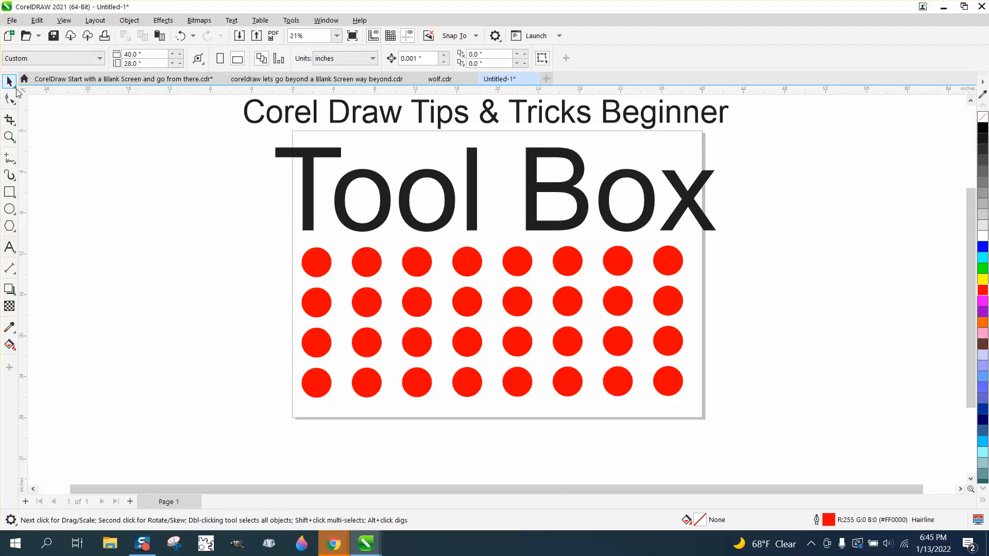
pyautogui.moveTo(10, 99)
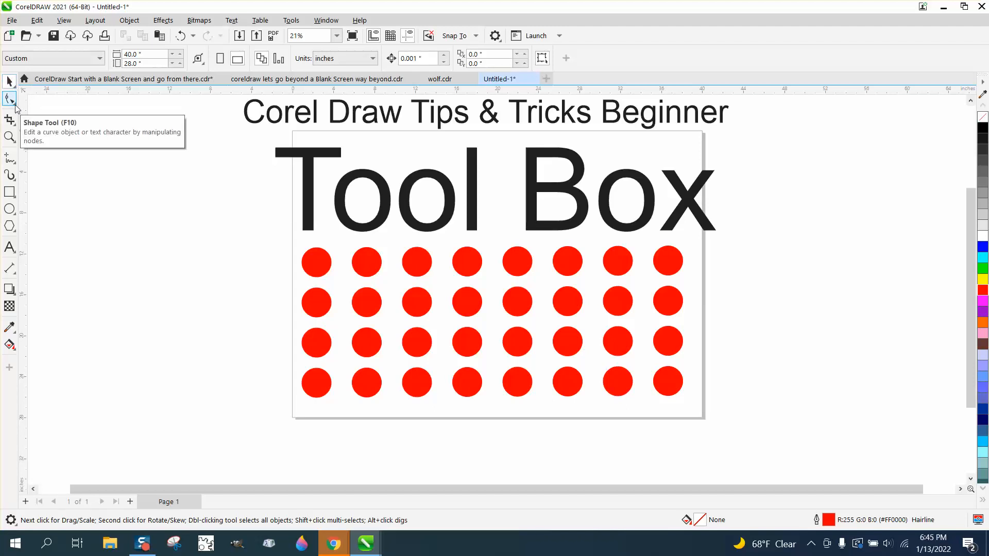
pyautogui.click(10, 82)
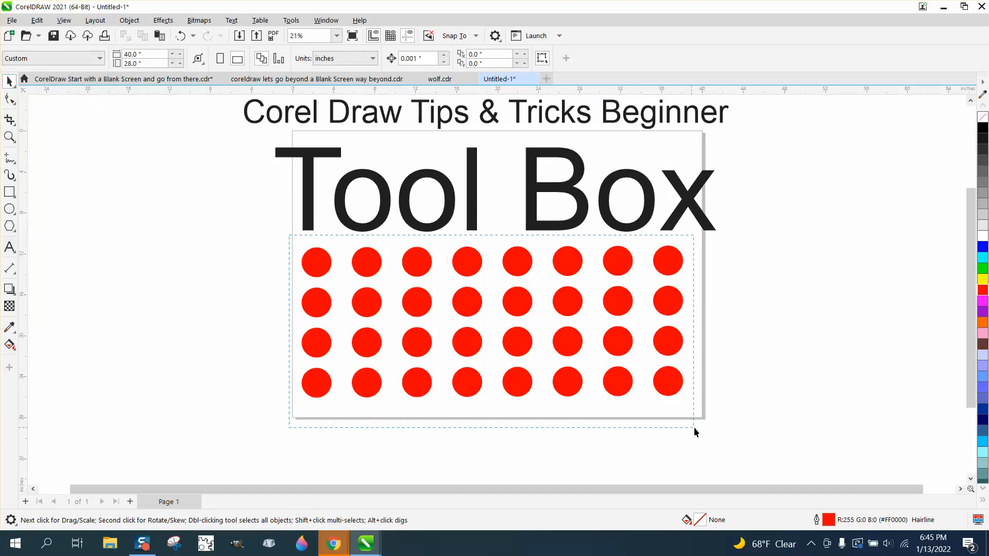
pyautogui.press('Delete')
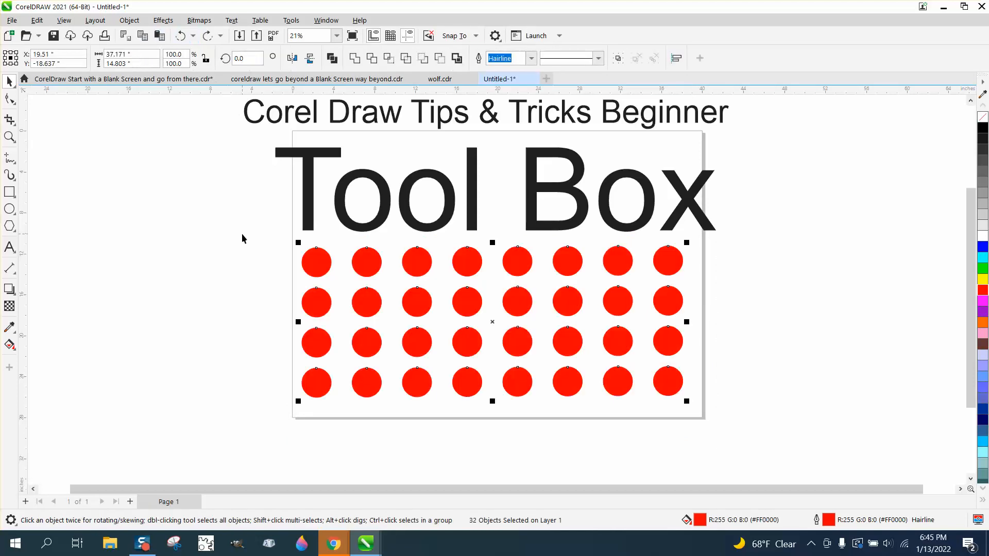
pyautogui.moveTo(105, 167)
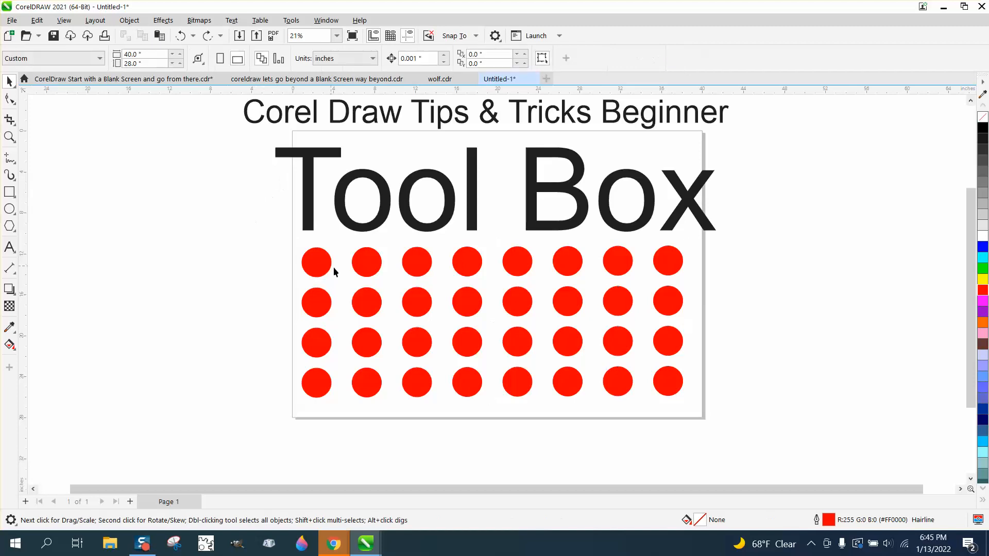
# - Select top-row red circles, draw a square outline left of the page, then deselect
pyautogui.click(315, 262)
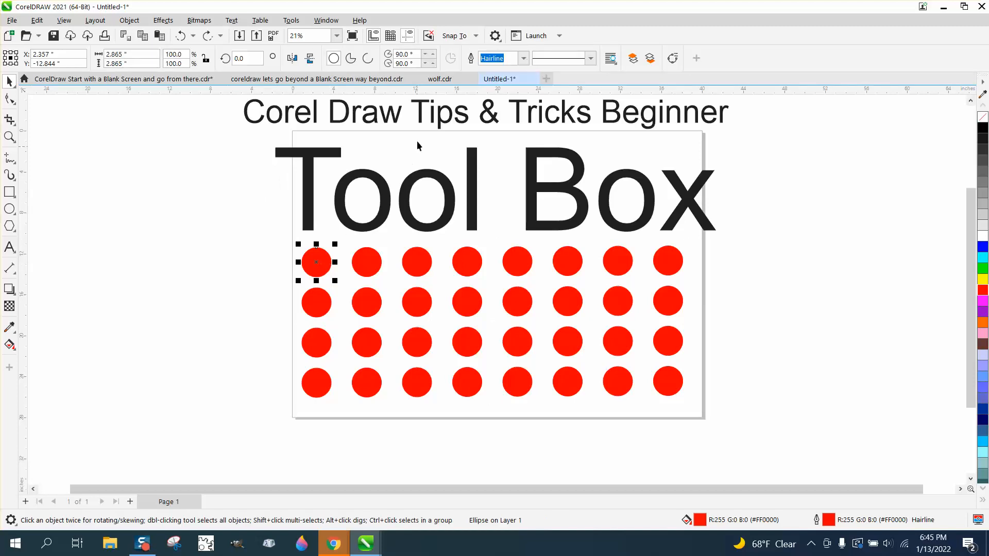
pyautogui.moveTo(263, 211)
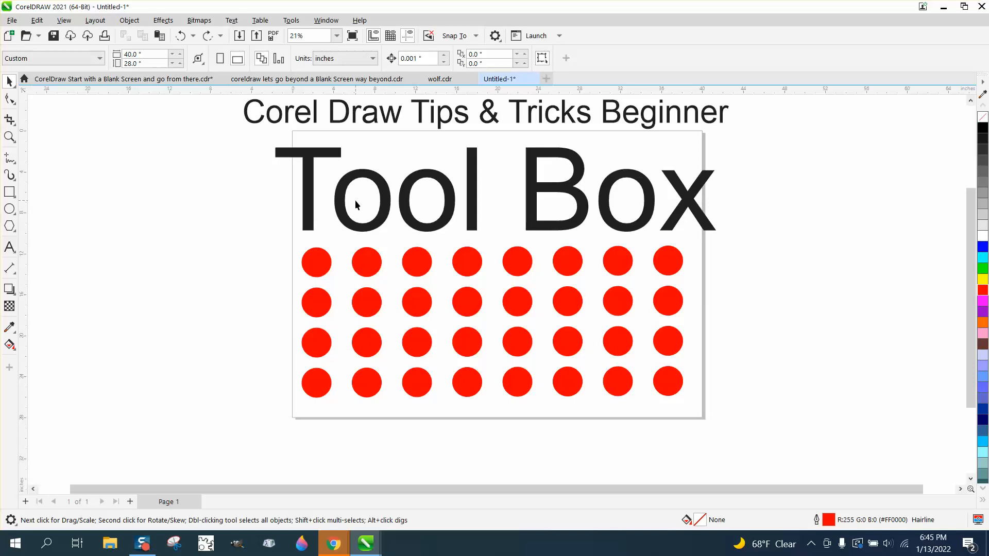
pyautogui.click(366, 261)
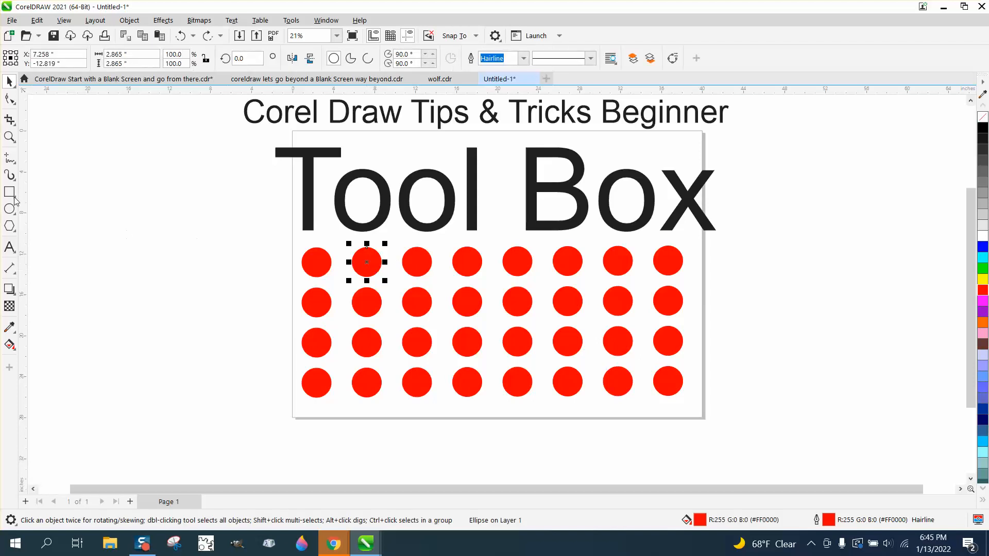
pyautogui.moveTo(154, 202); pyautogui.dragTo(252, 312)
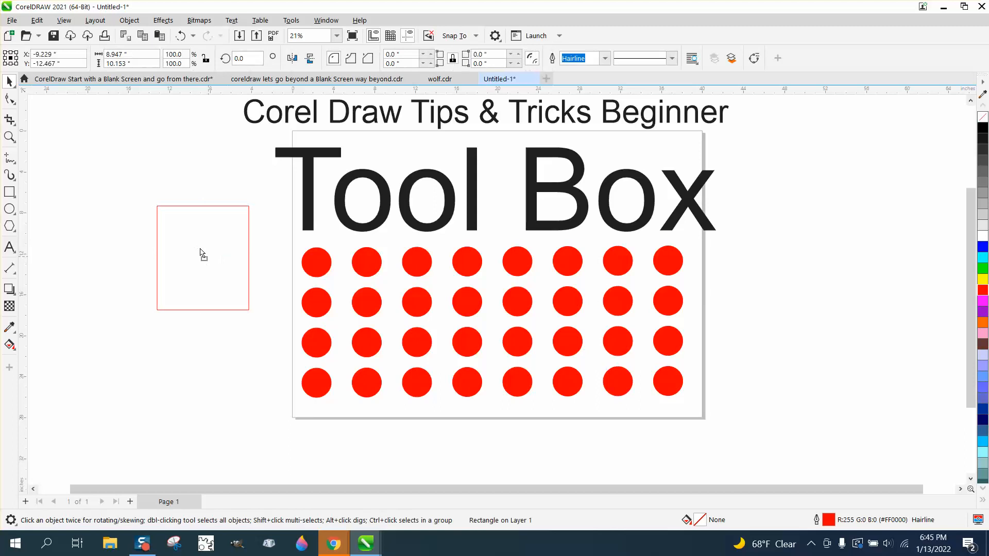
pyautogui.moveTo(201, 252); pyautogui.dragTo(158, 217)
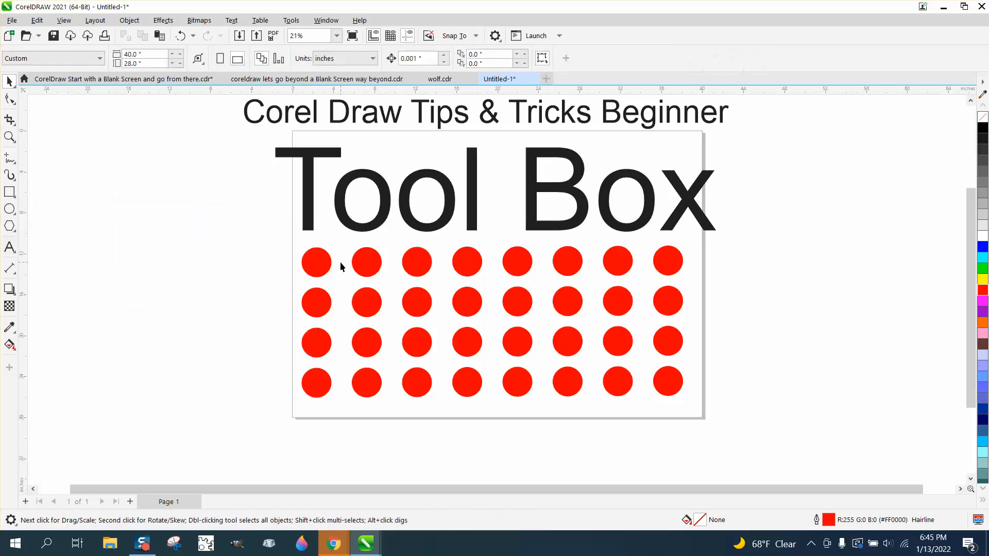
pyautogui.click(315, 262)
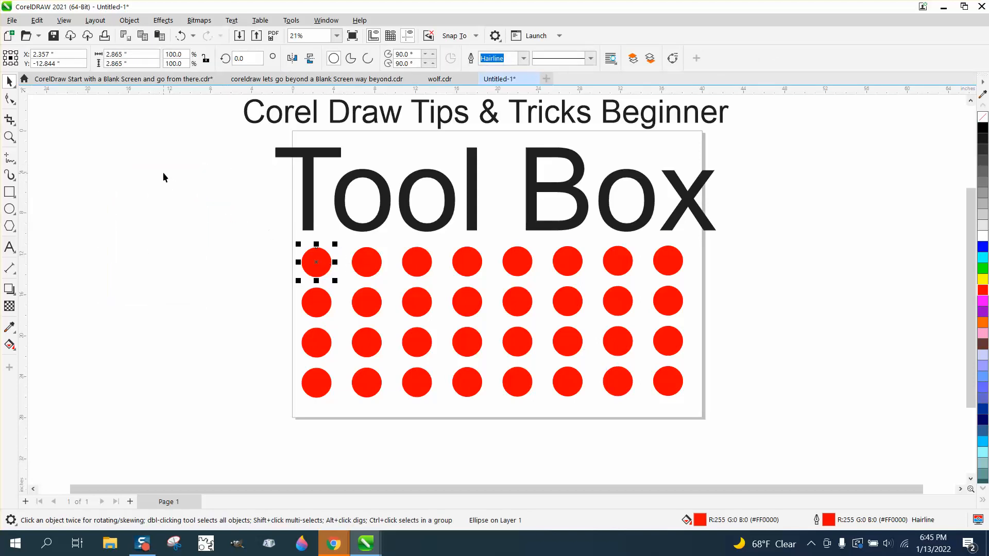
pyautogui.click(273, 247)
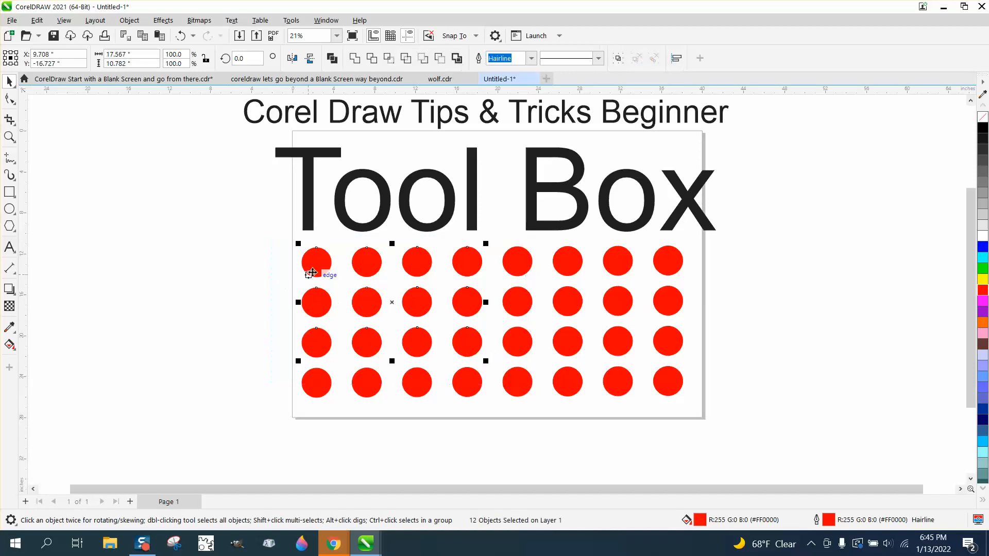
pyautogui.moveTo(466, 263)
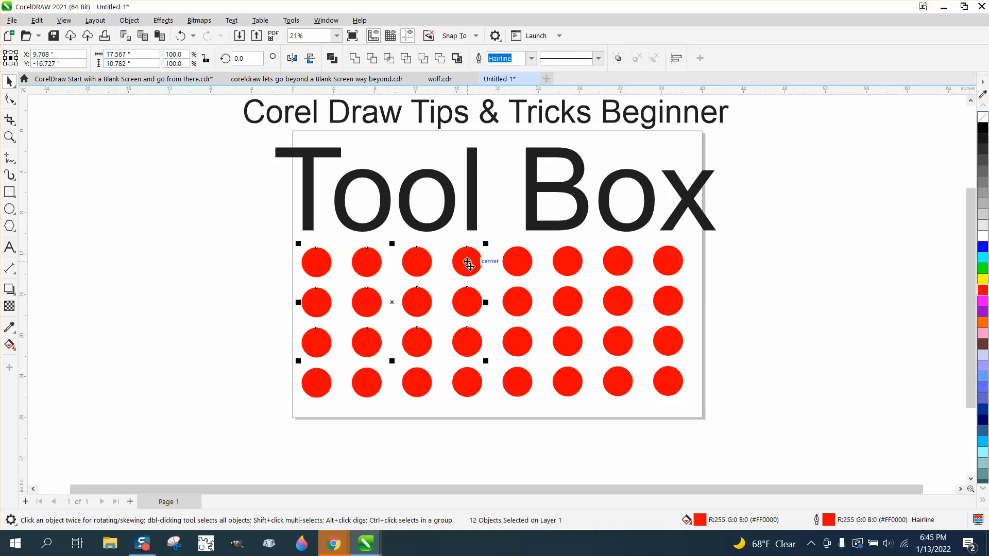
pyautogui.moveTo(567, 272)
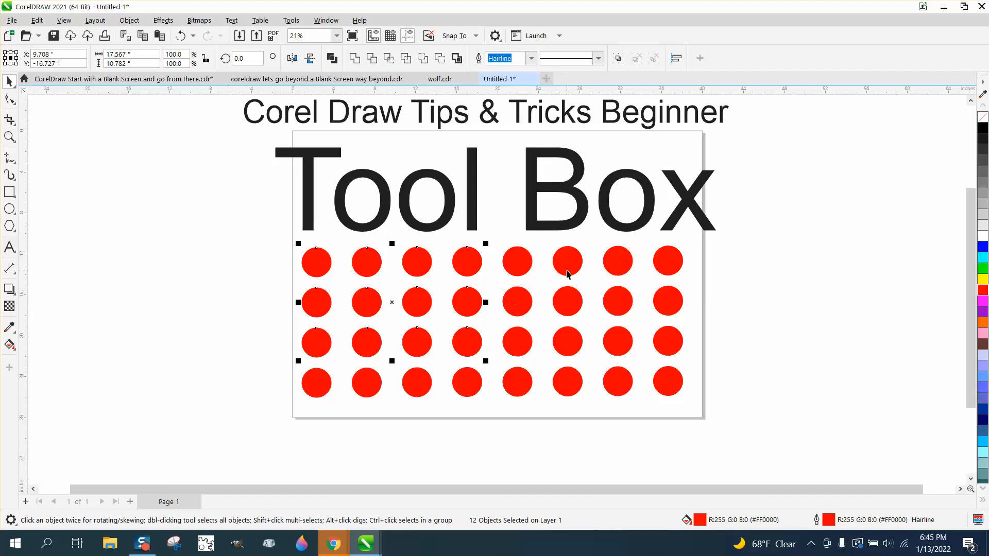
pyautogui.moveTo(471, 307)
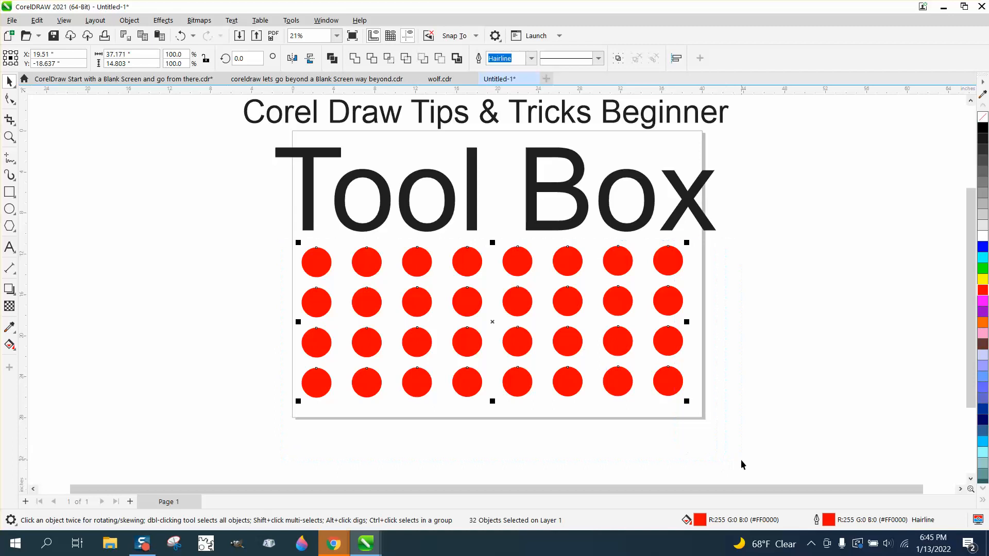
pyautogui.moveTo(444, 238)
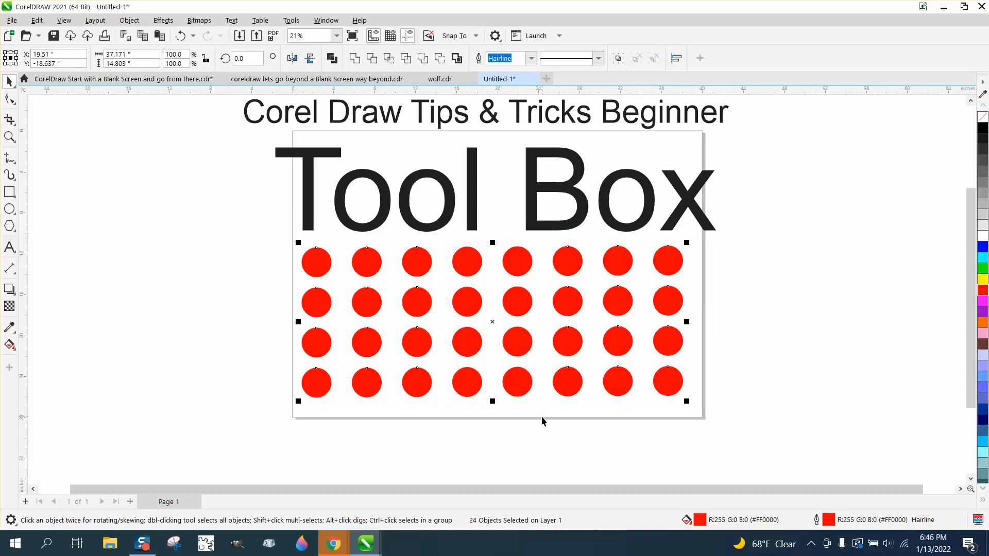
pyautogui.moveTo(544, 416)
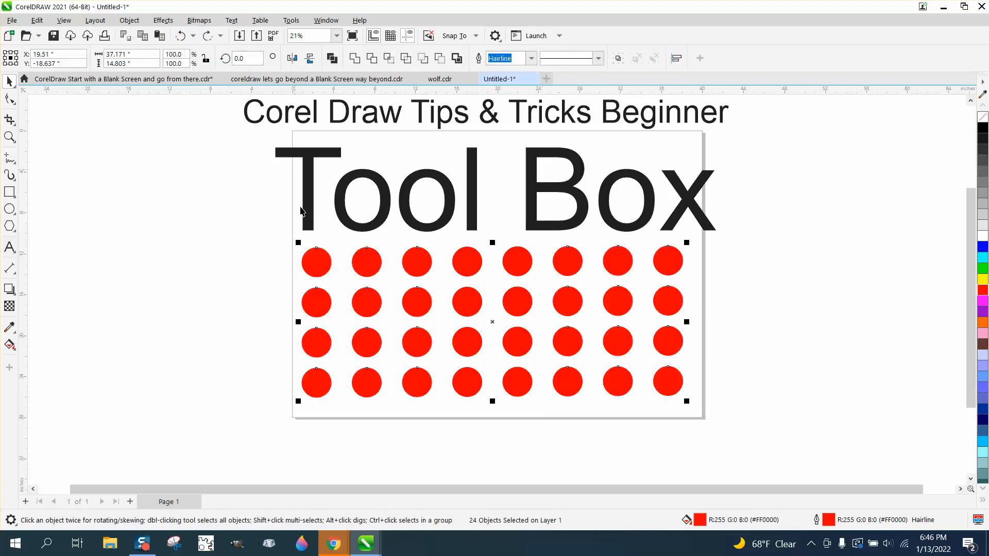
pyautogui.click(208, 269)
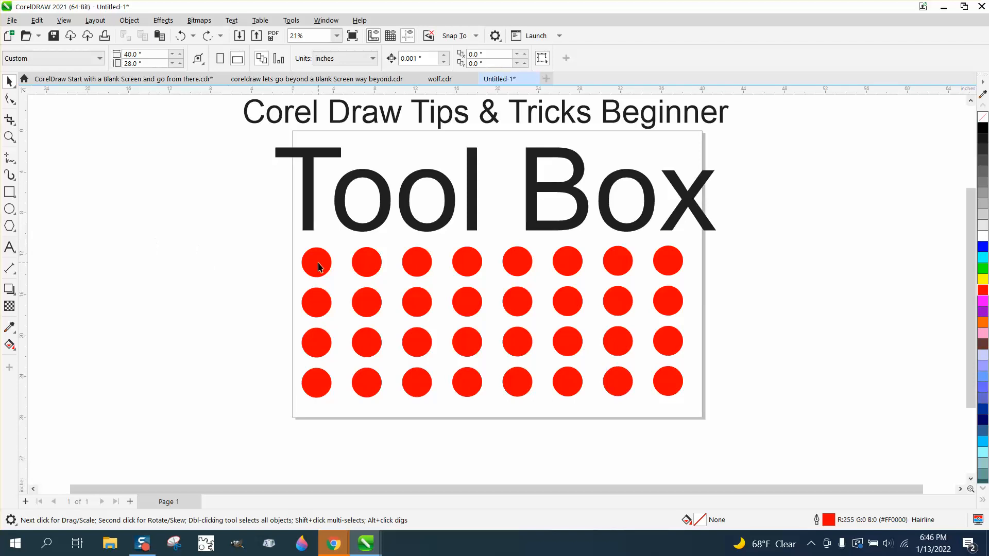
pyautogui.moveTo(483, 311)
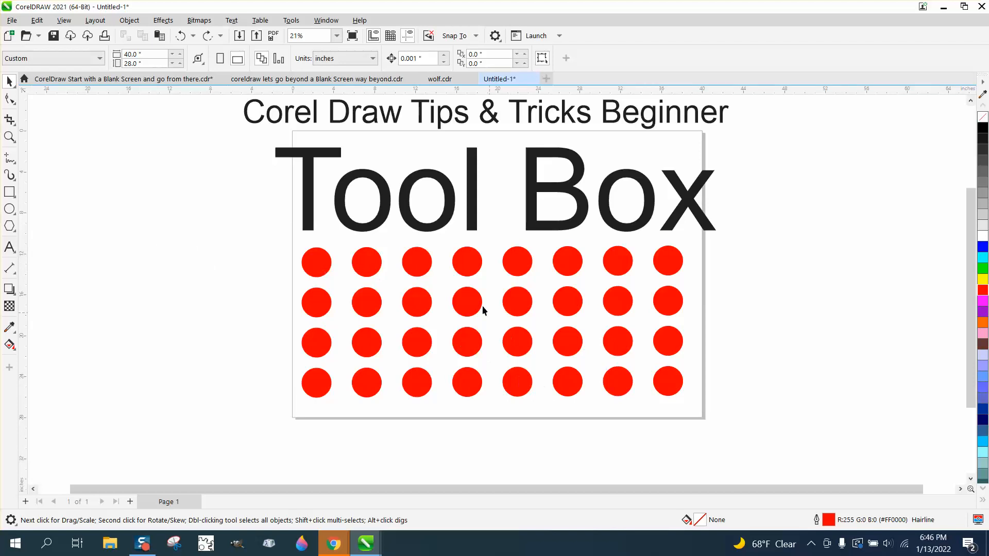
pyautogui.moveTo(140, 198)
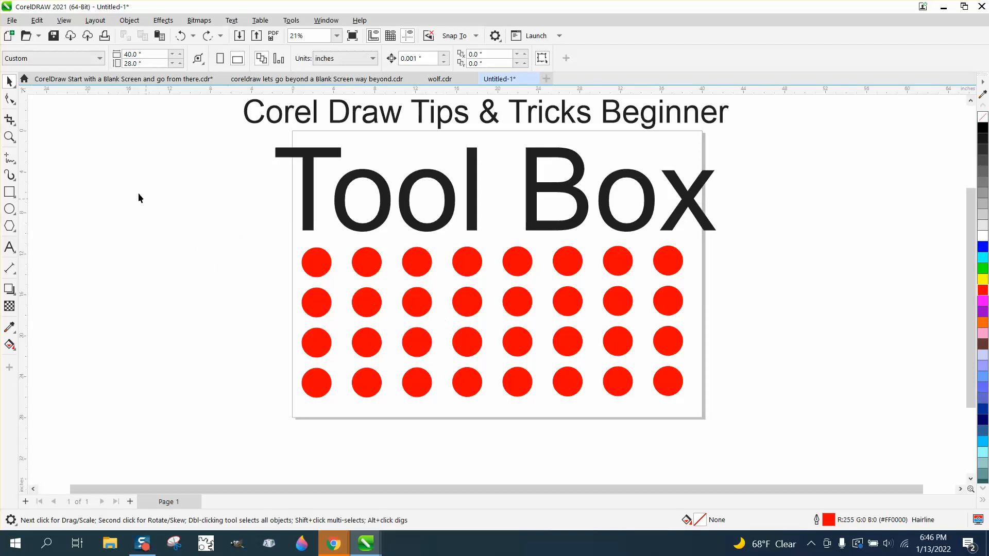
# - Select red circles with freehand selection loops, then deselect them
pyautogui.click(9, 81)
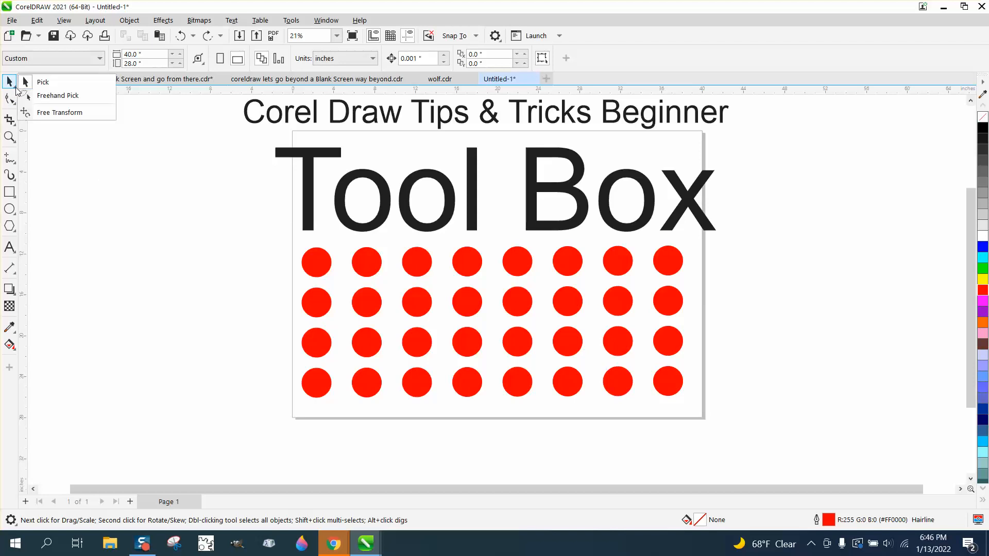
pyautogui.moveTo(57, 96)
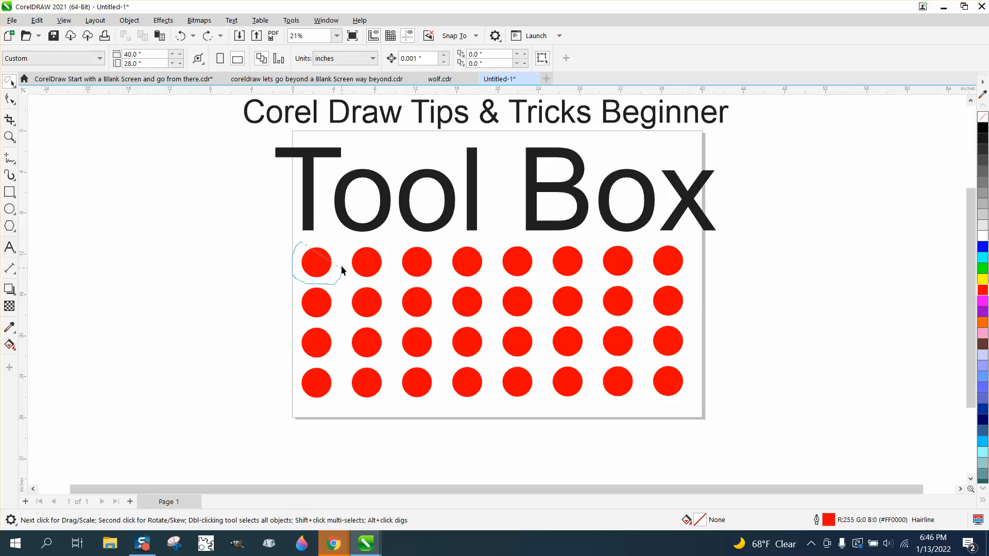
pyautogui.click(315, 261)
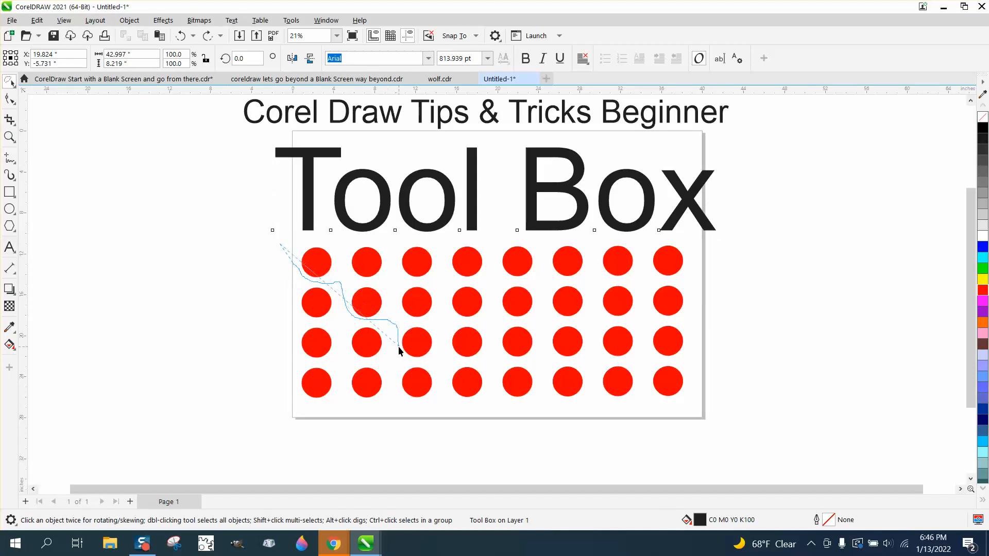
pyautogui.moveTo(397, 350); pyautogui.dragTo(486, 368)
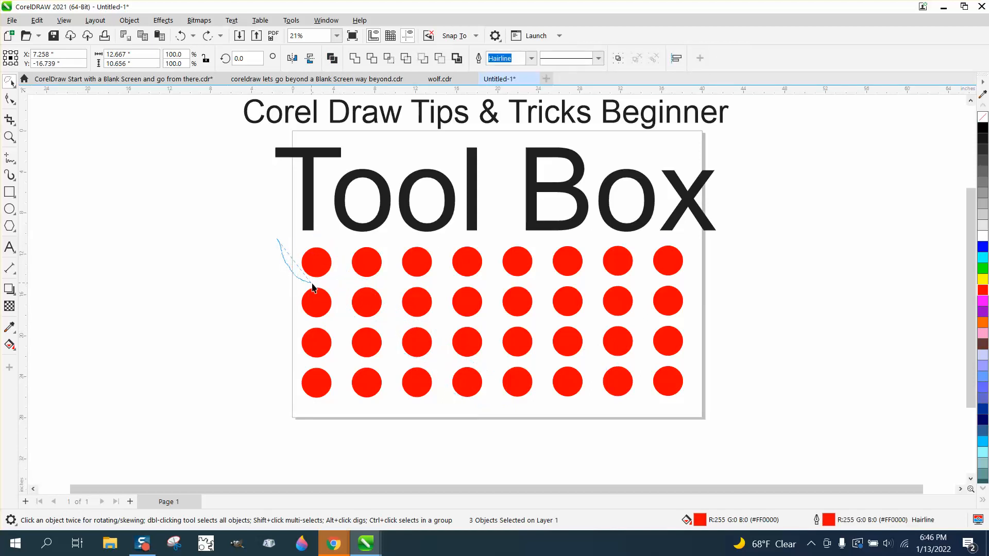
pyautogui.moveTo(309, 284); pyautogui.dragTo(388, 334)
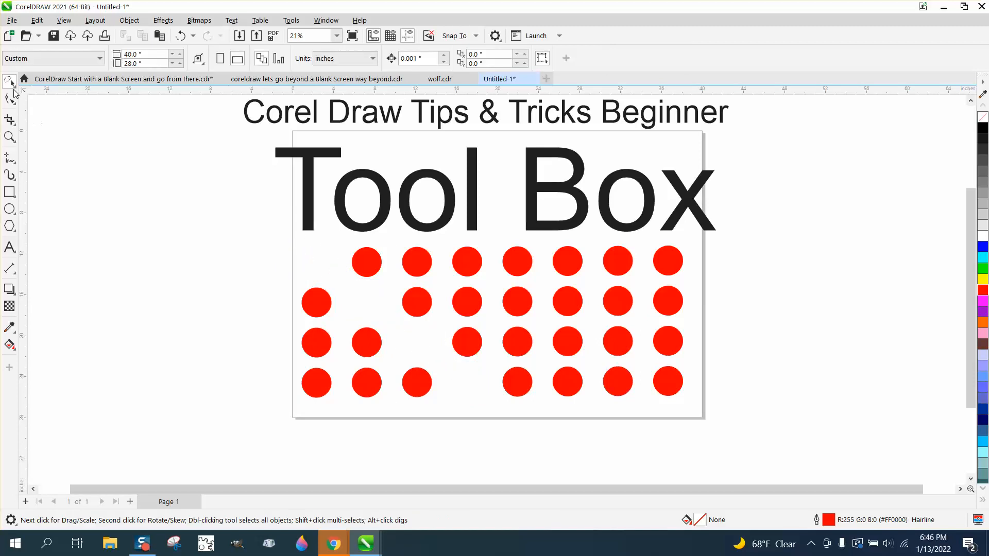
pyautogui.click(11, 82)
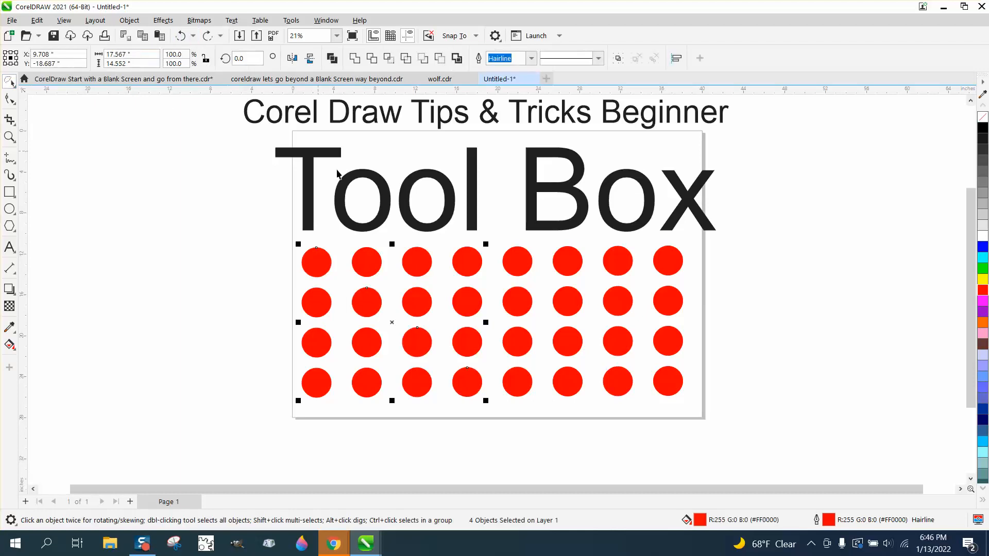
pyautogui.moveTo(256, 244)
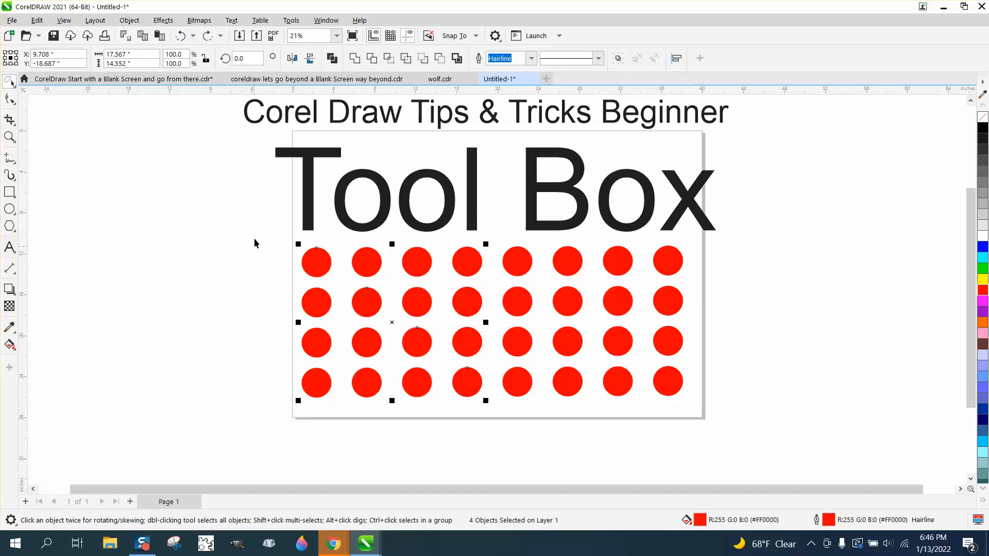
pyautogui.click(417, 343)
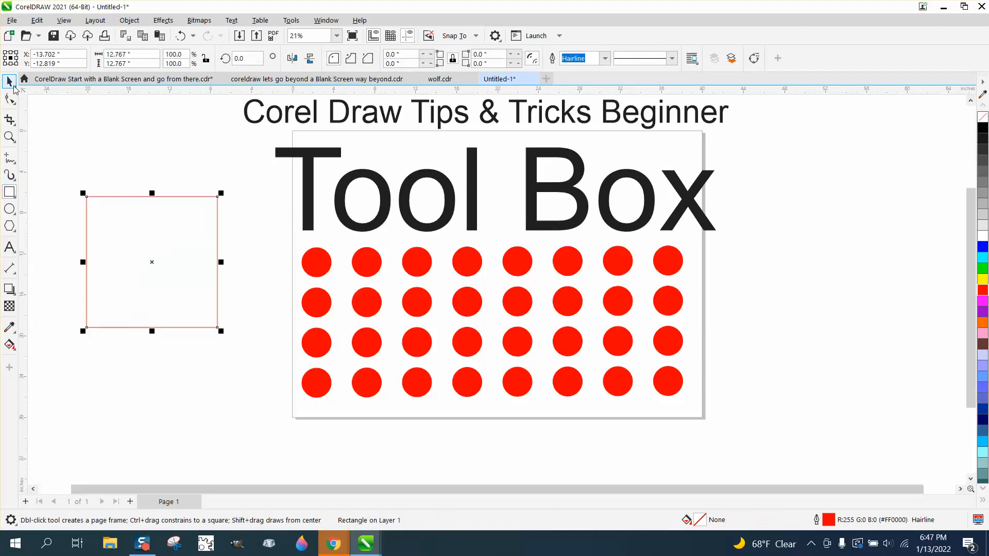
pyautogui.moveTo(9, 82)
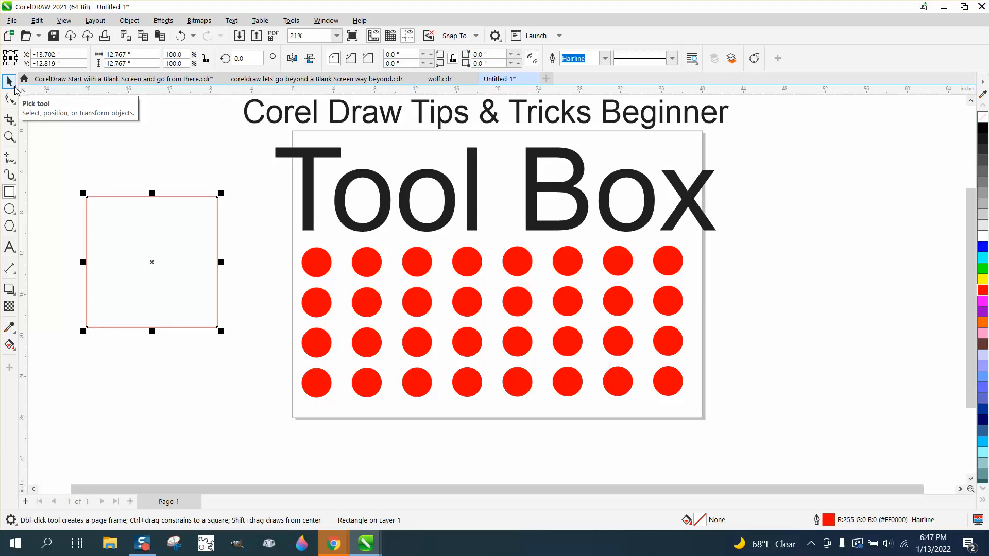
# - Free-transform the left rectangle, dragging its top edge upward to enlarge it
pyautogui.click(17, 82)
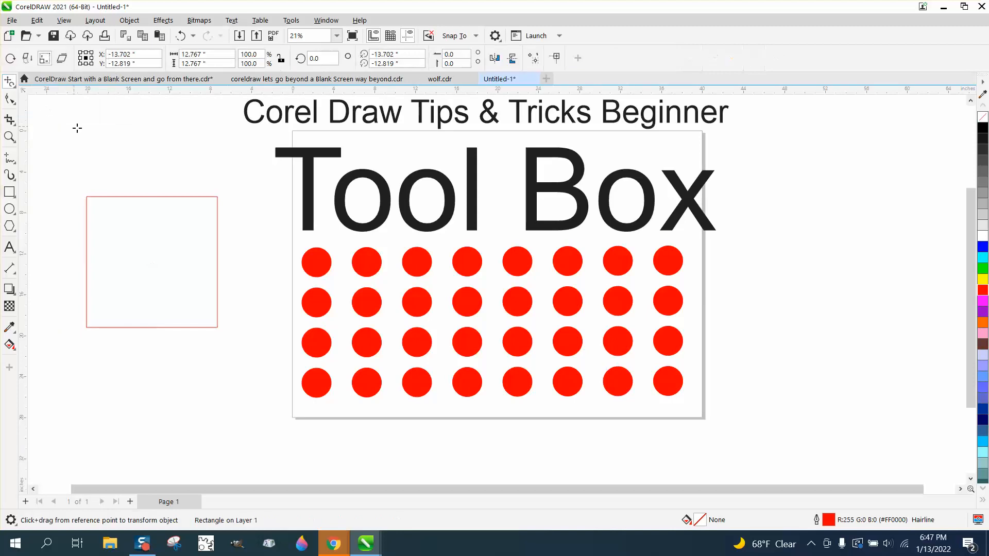
pyautogui.moveTo(151, 218); pyautogui.dragTo(142, 249)
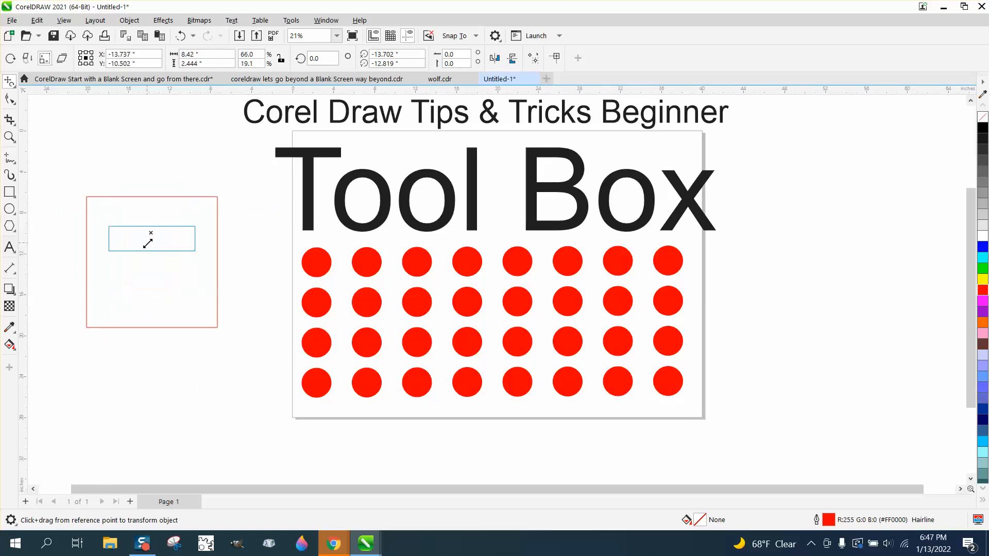
pyautogui.moveTo(150, 238); pyautogui.dragTo(150, 151)
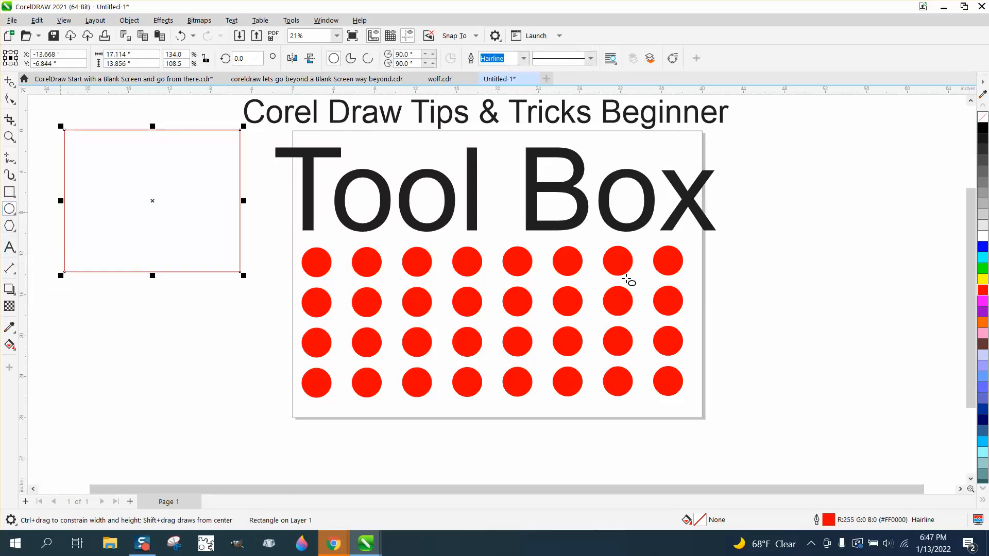
# - Draw a circle right of the page and stretch a copy into a wide ellipse
pyautogui.moveTo(771, 253); pyautogui.dragTo(927, 409)
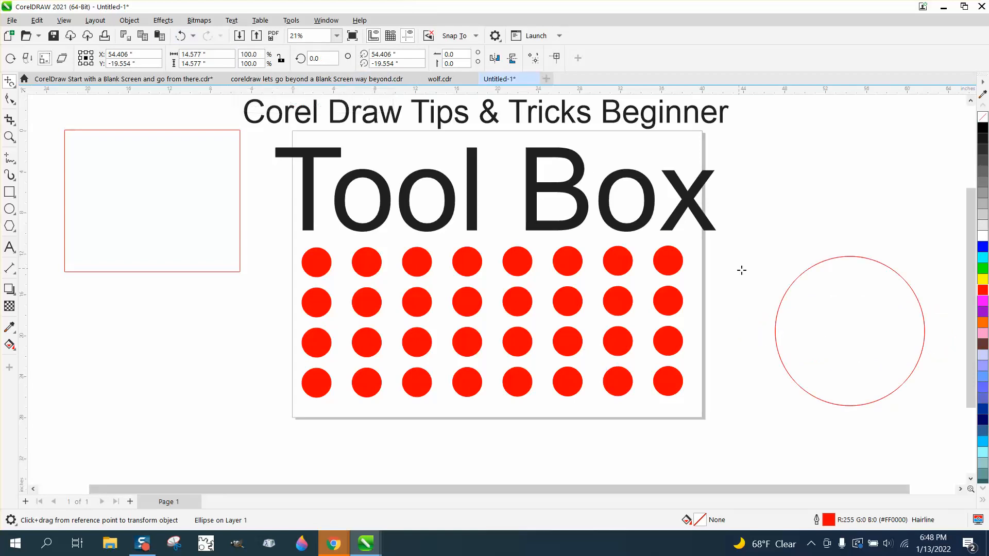
pyautogui.moveTo(848, 262); pyautogui.dragTo(848, 331)
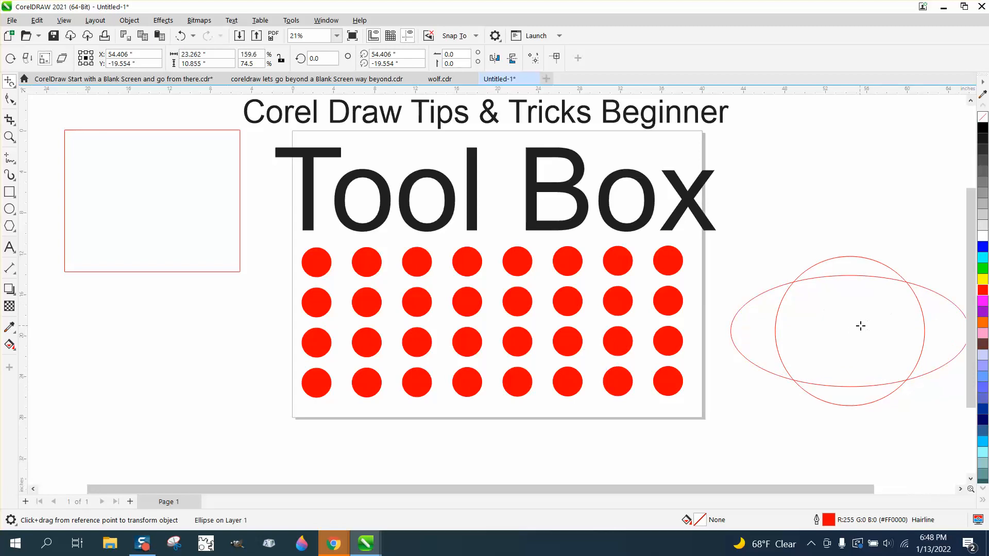
pyautogui.moveTo(809, 325)
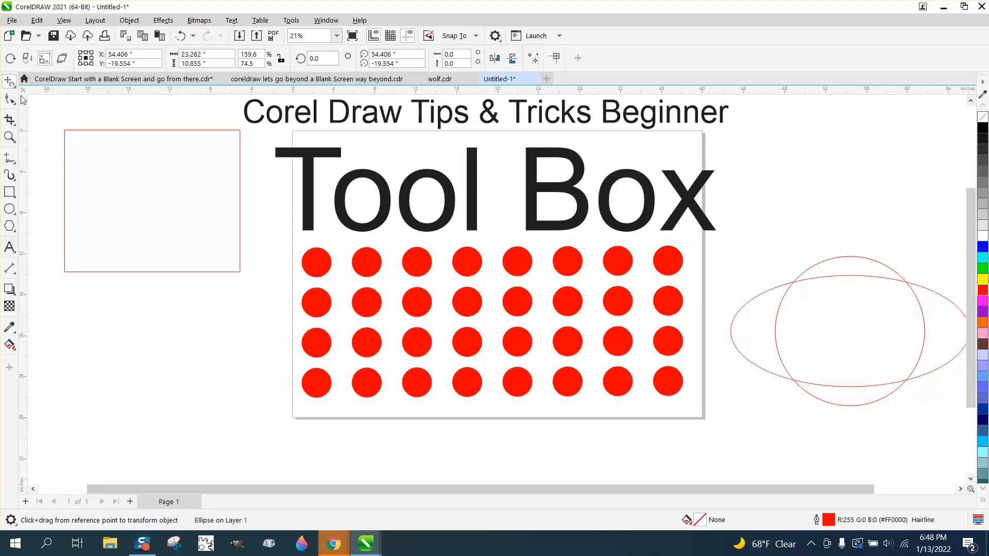
pyautogui.click(11, 82)
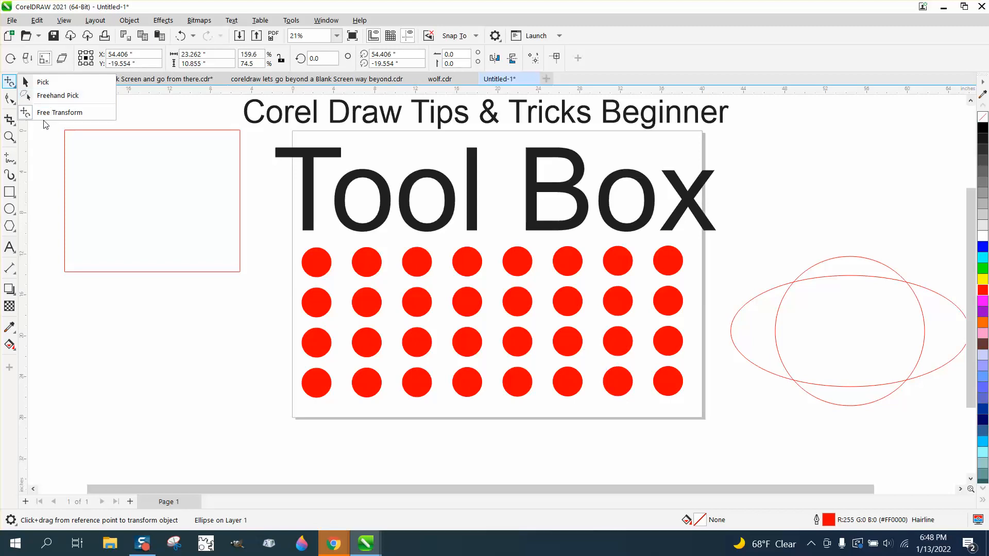
pyautogui.moveTo(172, 123)
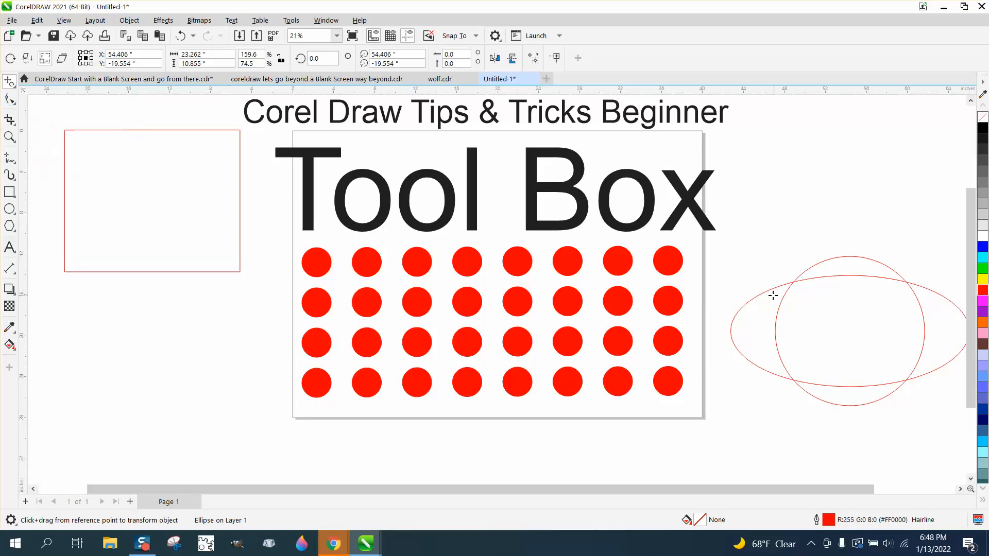
# - Switch back to the ordinary Pick tool
pyautogui.click(10, 81)
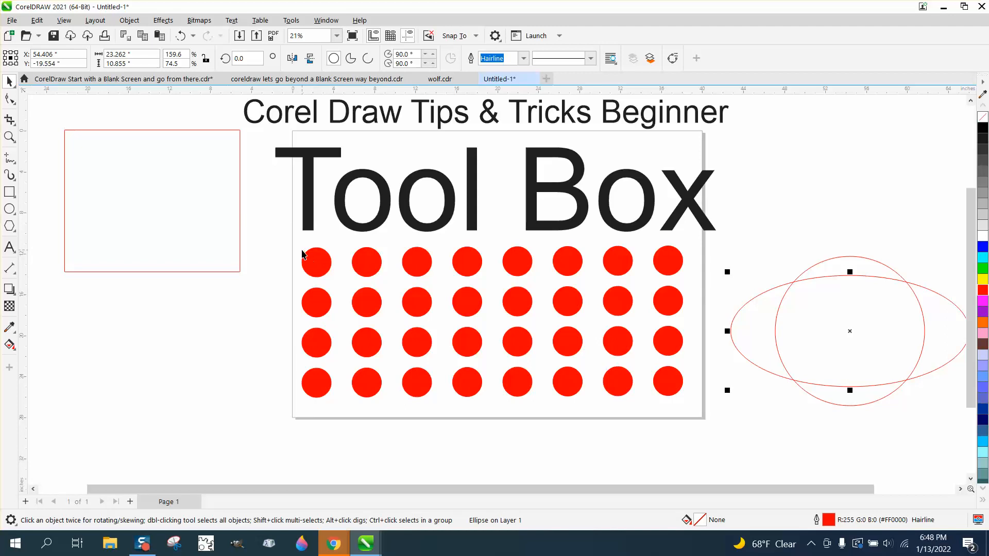
pyautogui.moveTo(296, 248)
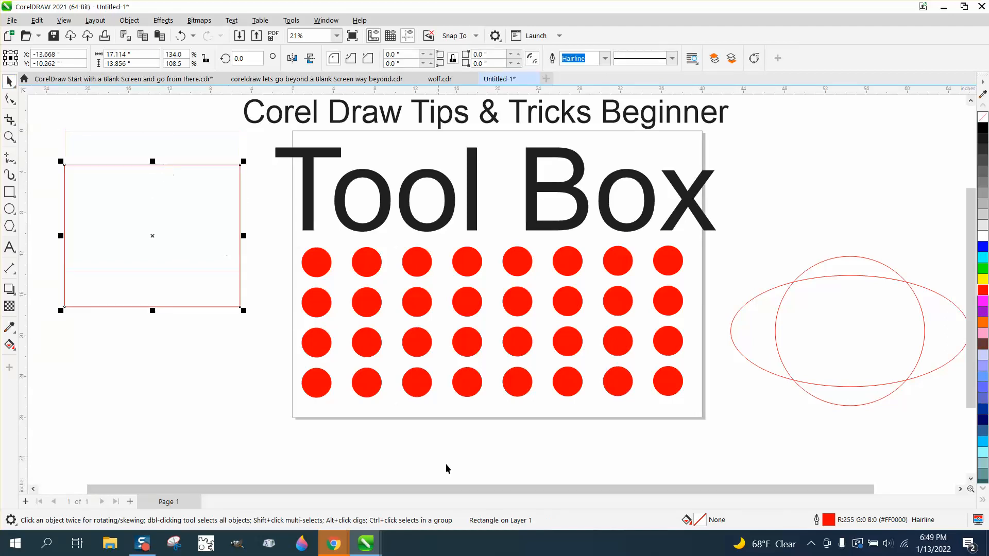
# - Convert the rectangle to curves, zoom in, and add a node mid top edge
pyautogui.click(128, 21)
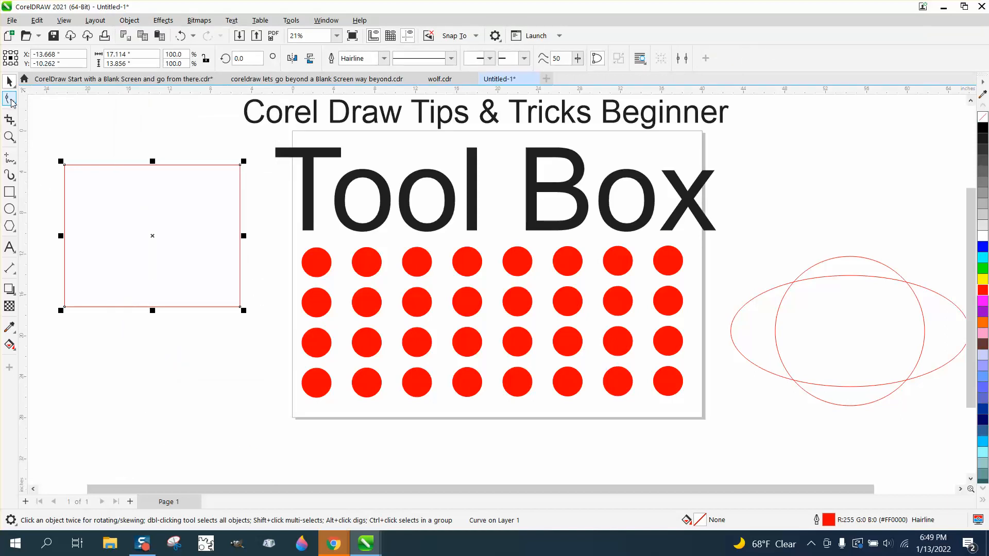
pyautogui.click(11, 100)
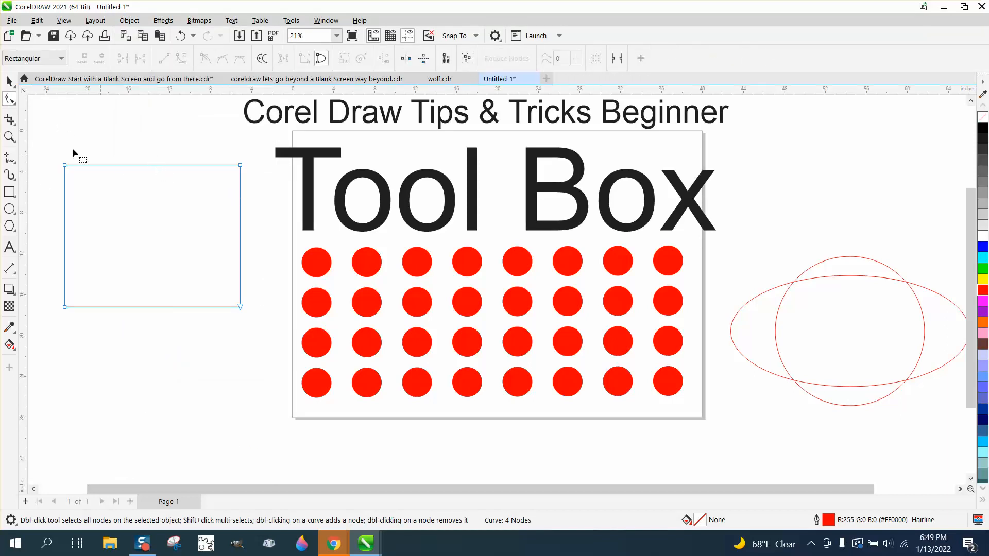
pyautogui.click(9, 137)
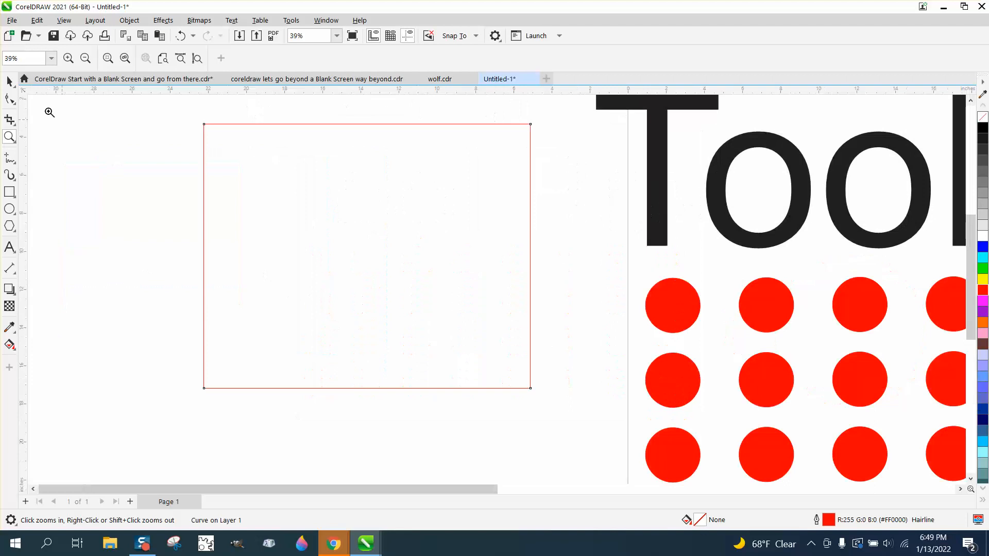
pyautogui.click(9, 98)
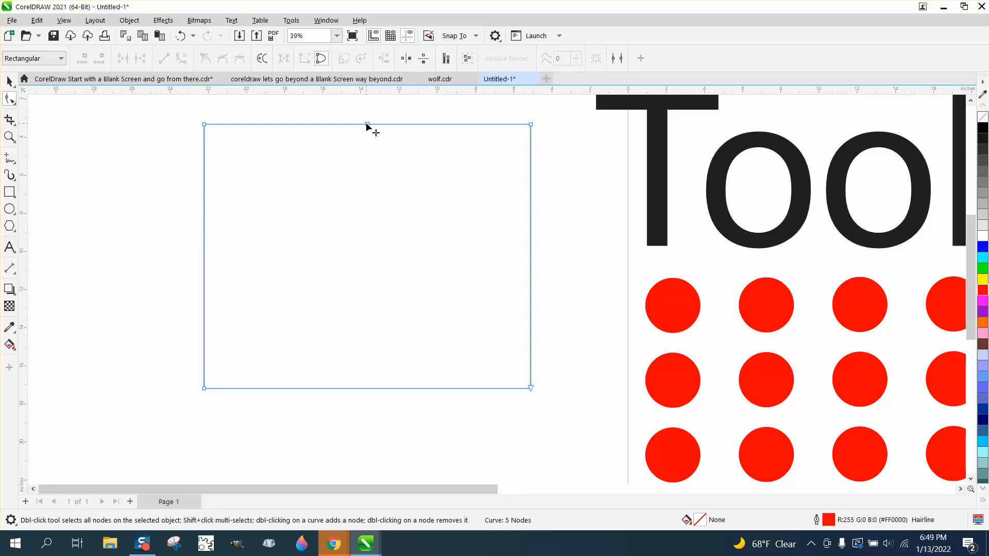
pyautogui.doubleClick(366, 126)
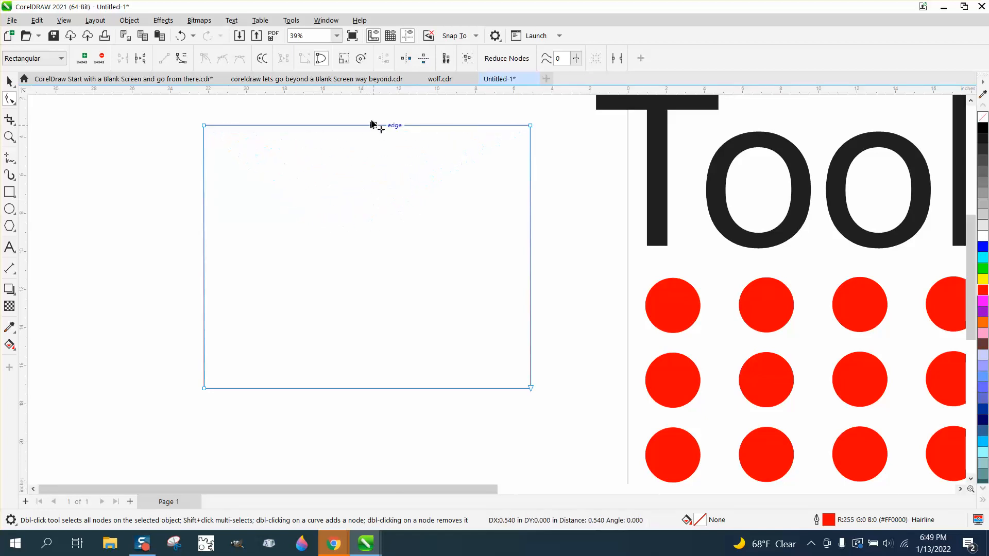
pyautogui.moveTo(370, 125); pyautogui.dragTo(360, 194)
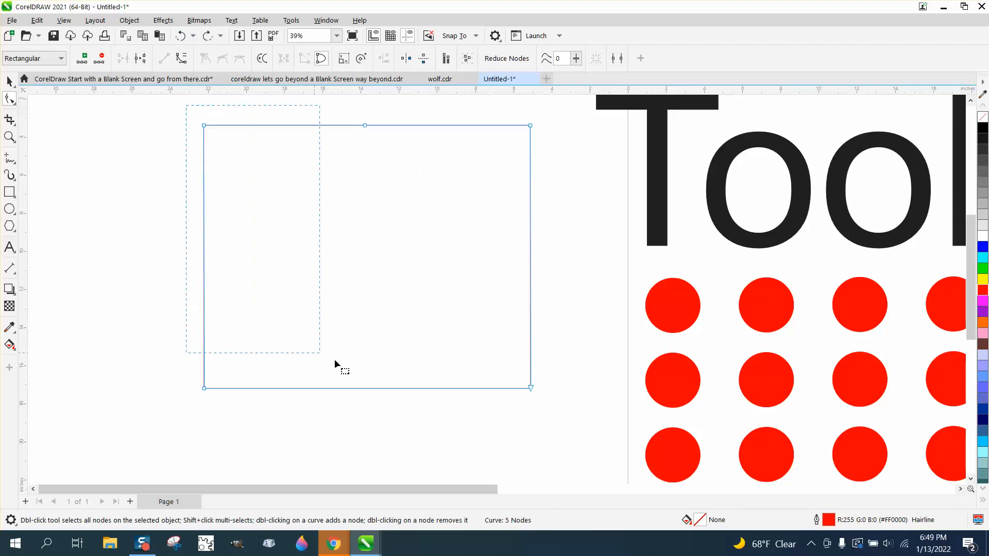
# - Make the top segments curves and pull the middle node down into a dip
pyautogui.rightClick(531, 388)
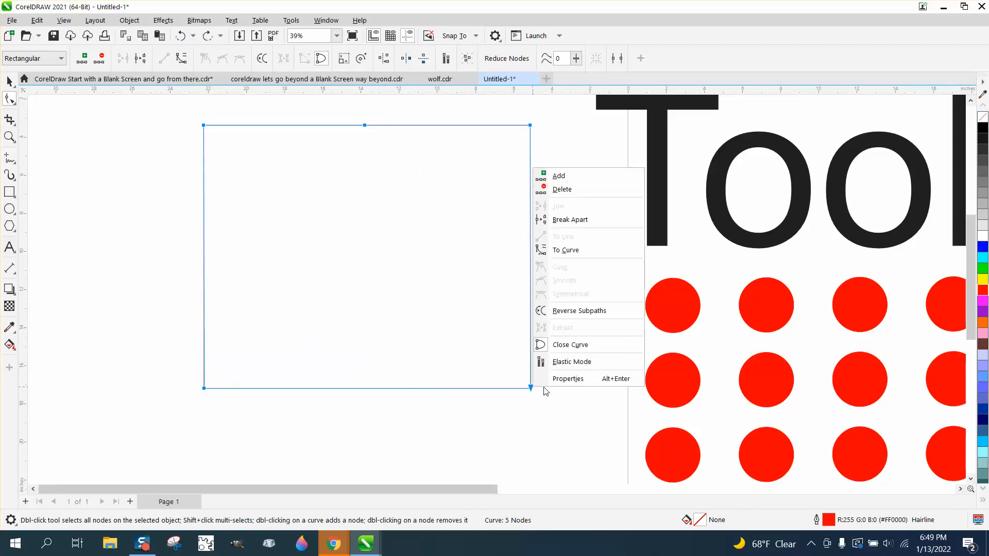
pyautogui.click(570, 247)
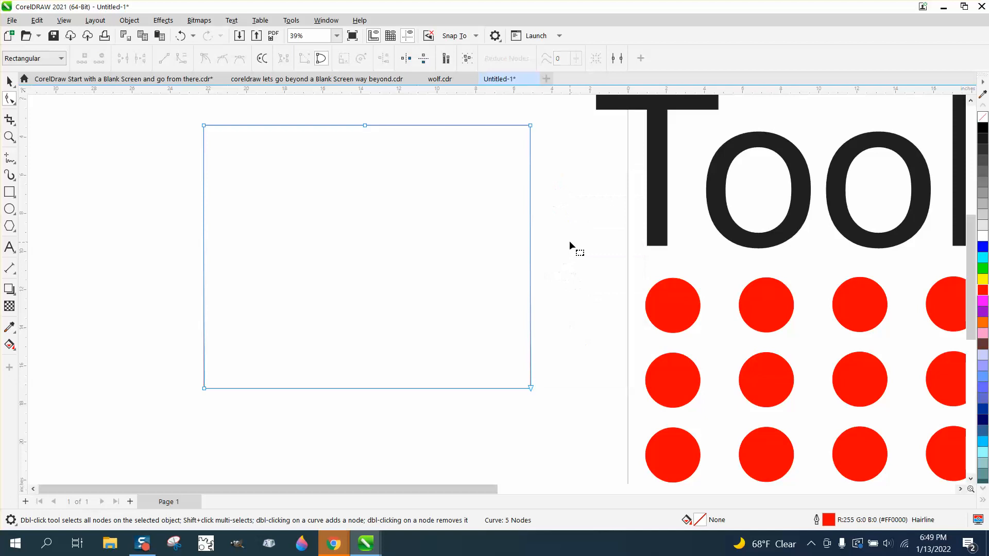
pyautogui.moveTo(366, 125); pyautogui.dragTo(367, 188)
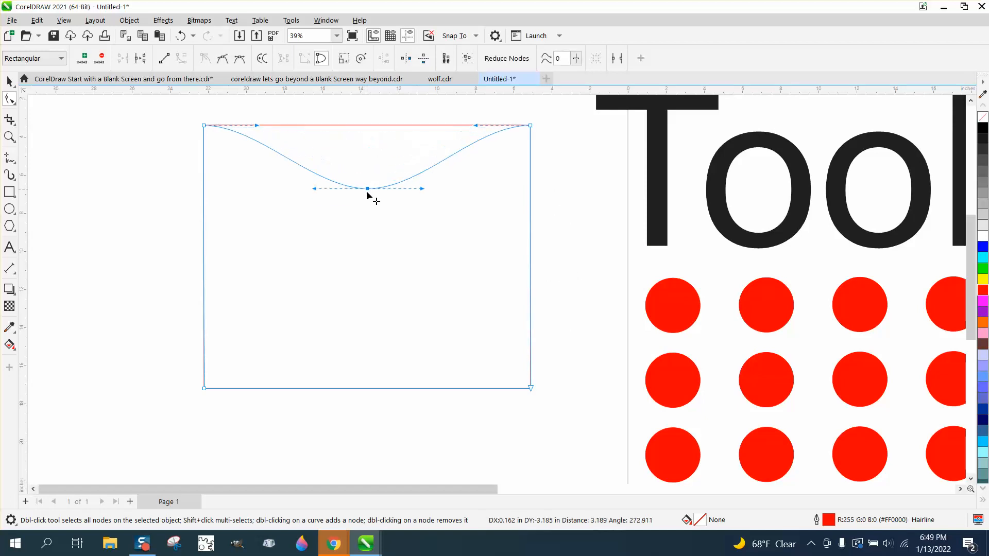
pyautogui.moveTo(367, 188); pyautogui.dragTo(367, 169)
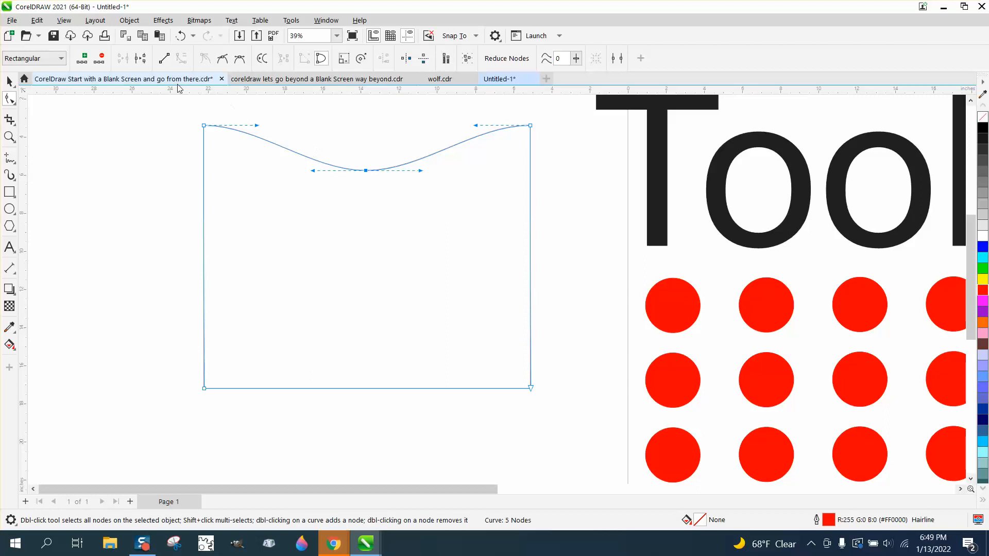
# - Tilt the middle node's handles to skew the dip and raise the node to flatten it
pyautogui.rightClick(368, 171)
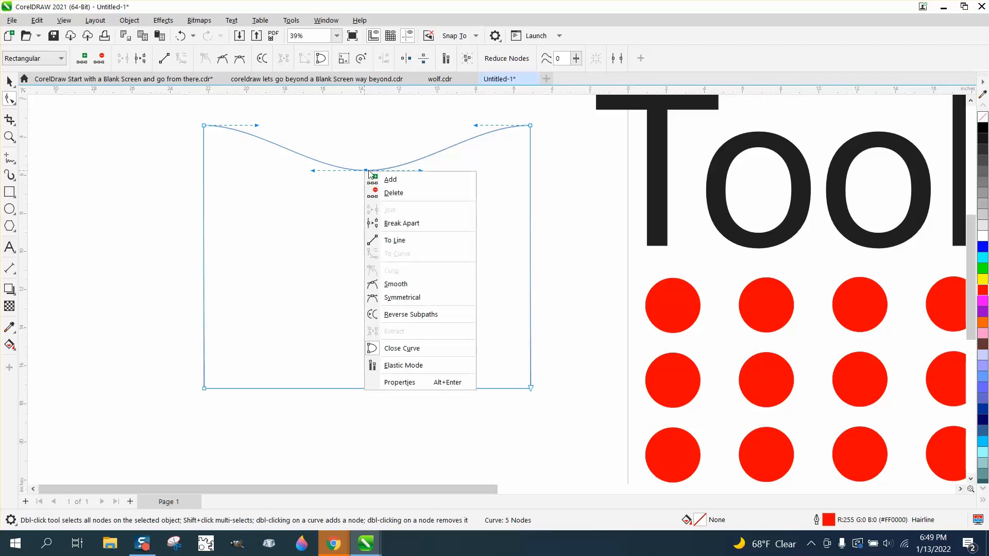
pyautogui.moveTo(407, 297)
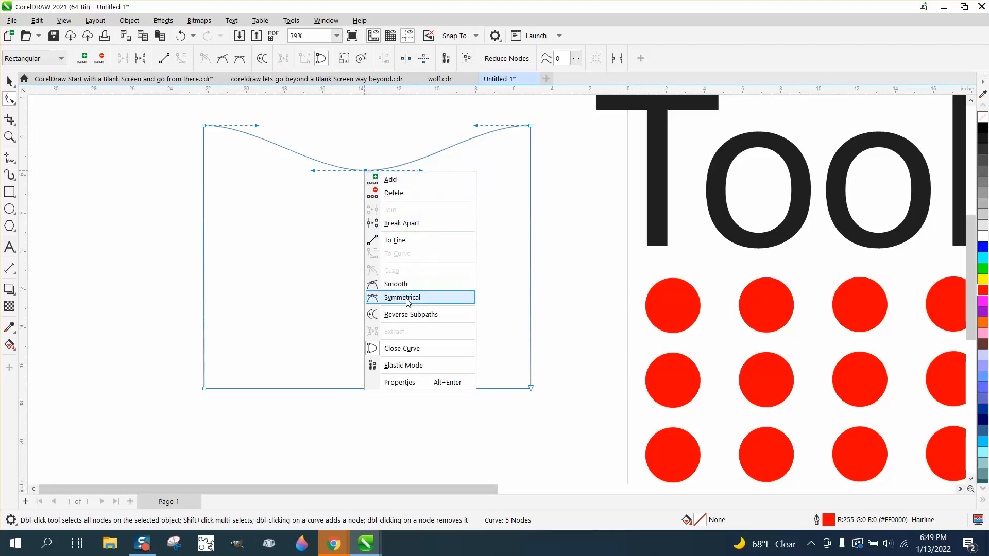
pyautogui.moveTo(378, 269)
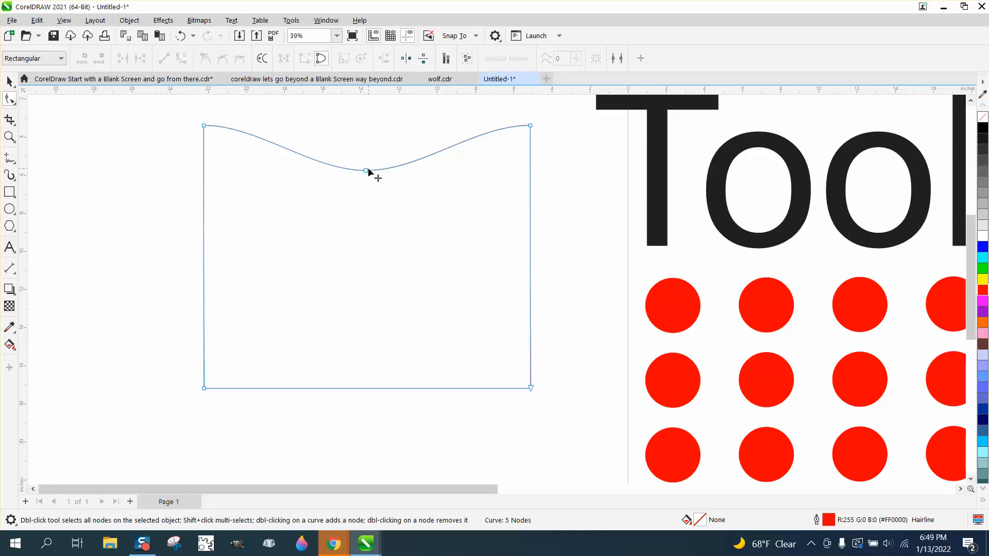
pyautogui.moveTo(365, 171); pyautogui.dragTo(384, 242)
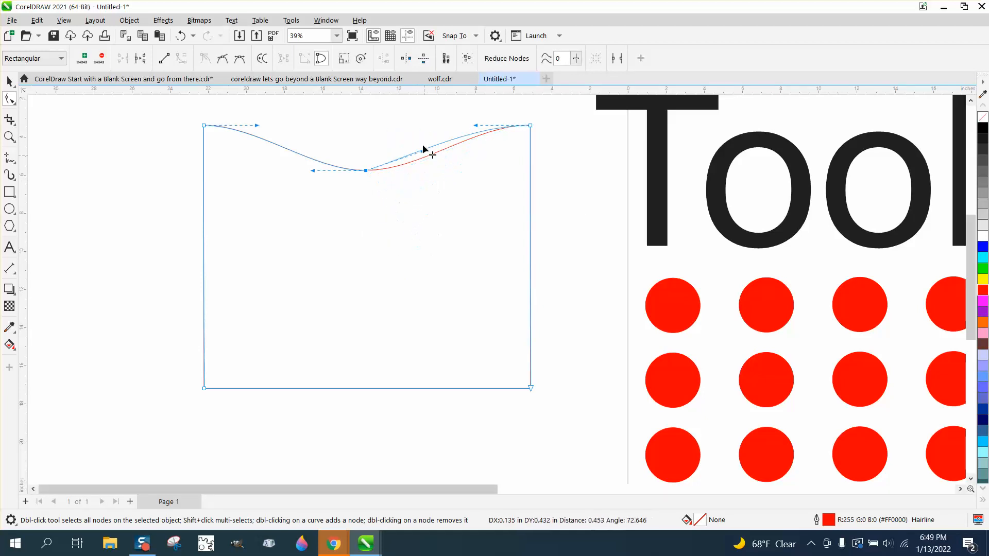
pyautogui.moveTo(432, 152); pyautogui.dragTo(413, 175)
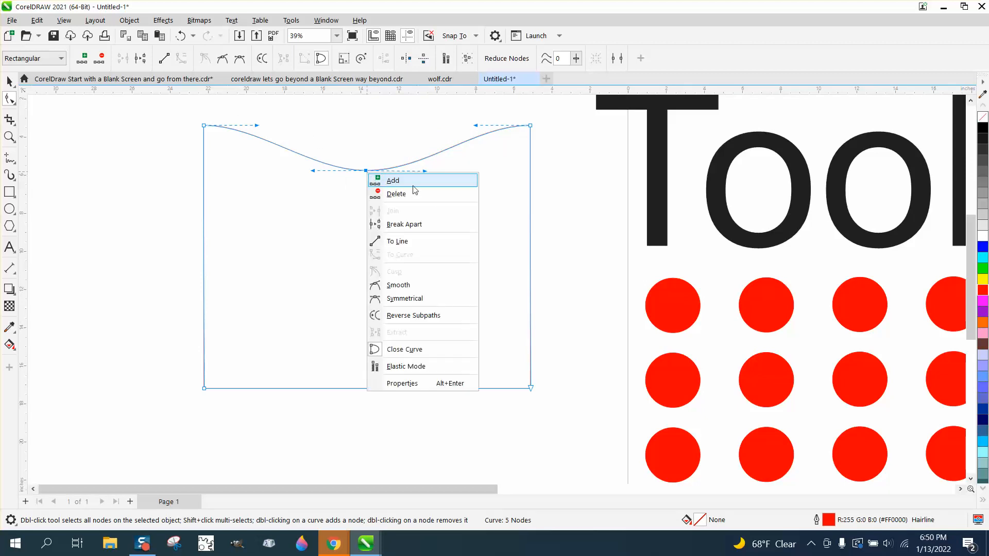
pyautogui.click(393, 180)
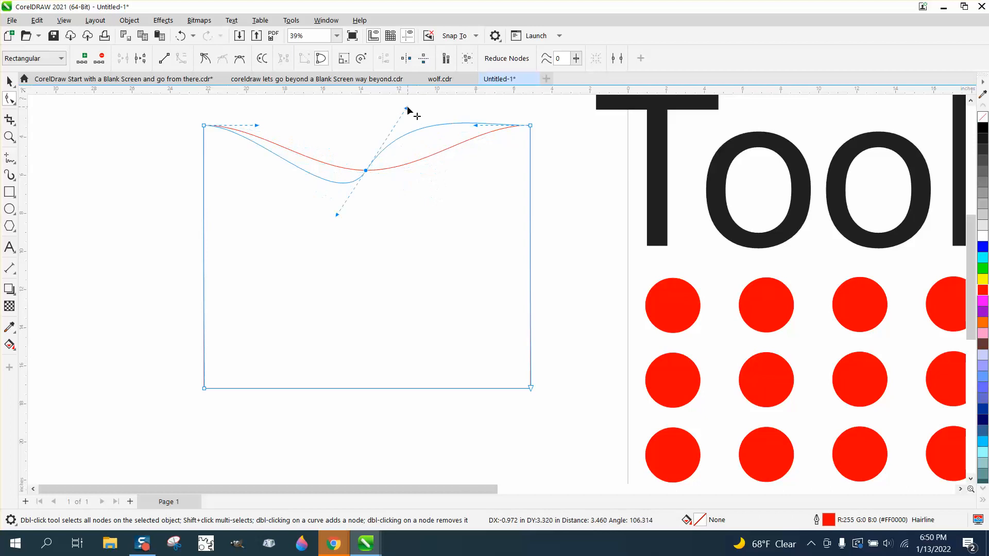
pyautogui.moveTo(406, 110); pyautogui.dragTo(416, 211)
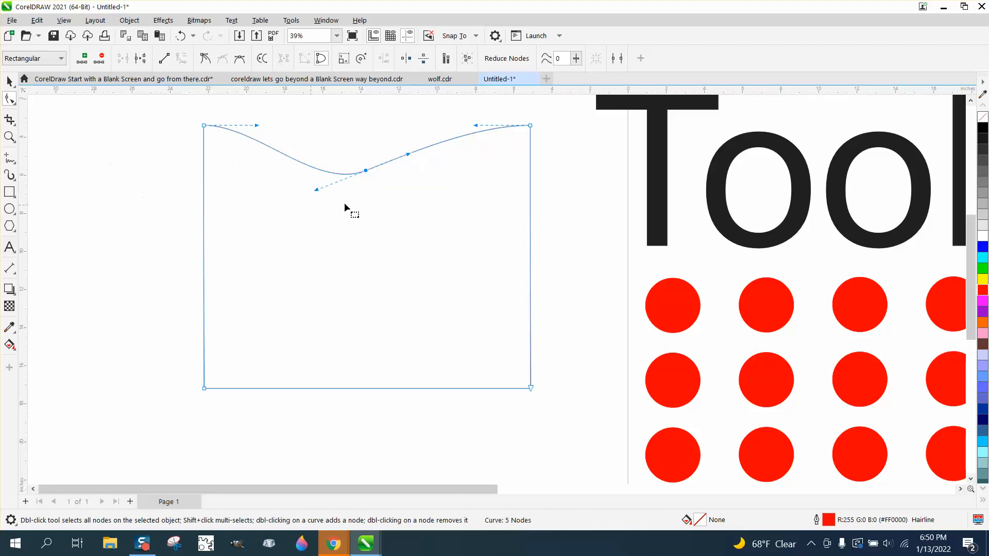
pyautogui.moveTo(365, 171); pyautogui.dragTo(359, 137)
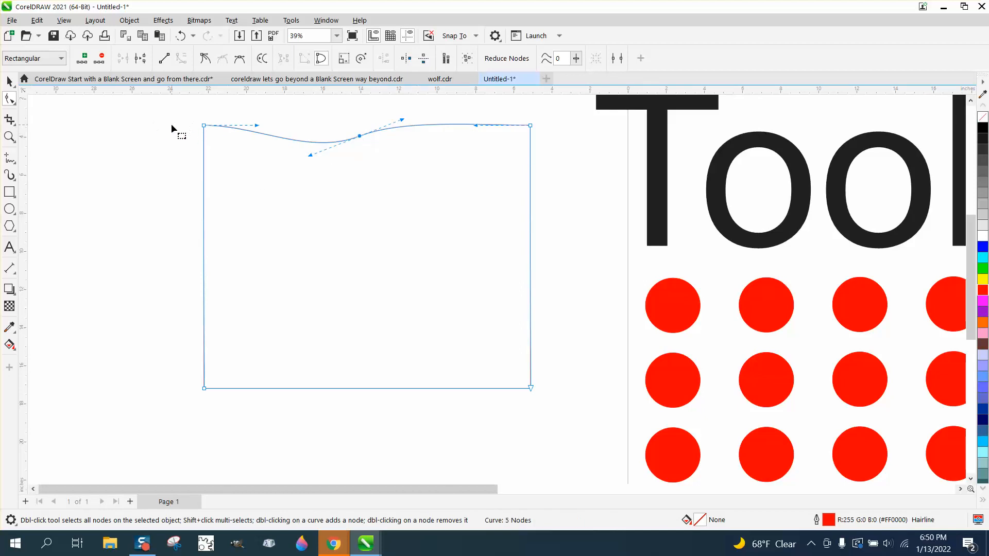
# - Open the Shape tool's distortion flyout
pyautogui.click(9, 98)
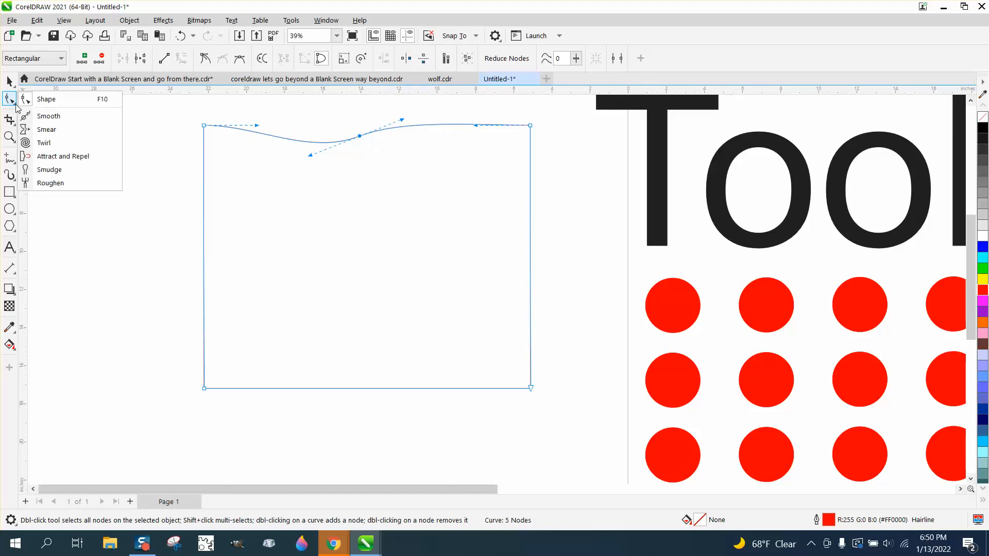
pyautogui.moveTo(62, 116)
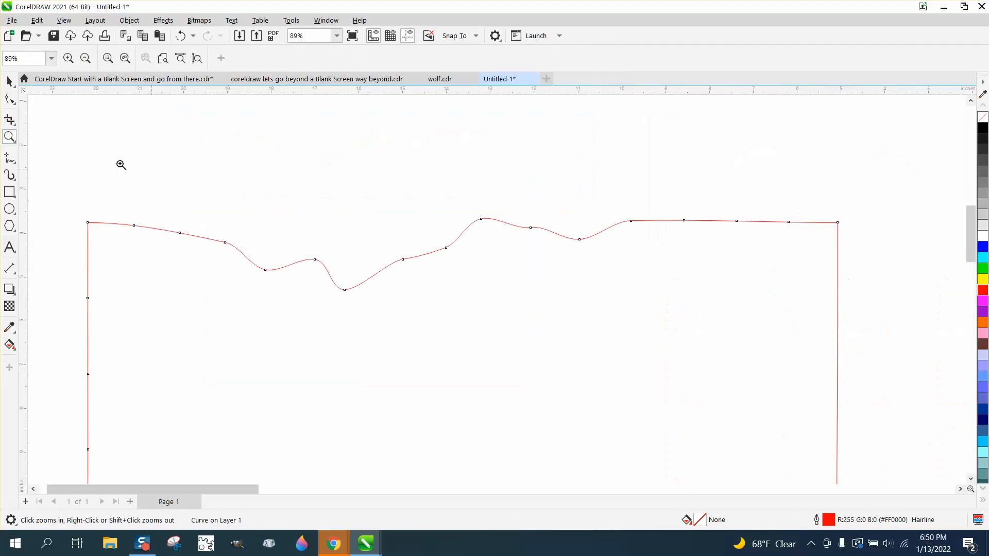
# - Choose the Smooth tool and set its Rate to 100
pyautogui.click(9, 99)
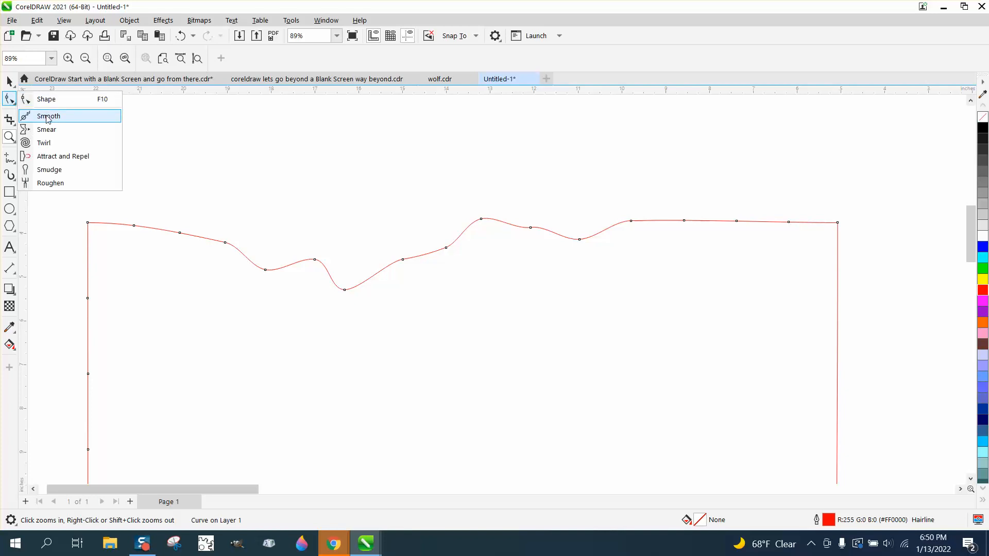
pyautogui.click(48, 116)
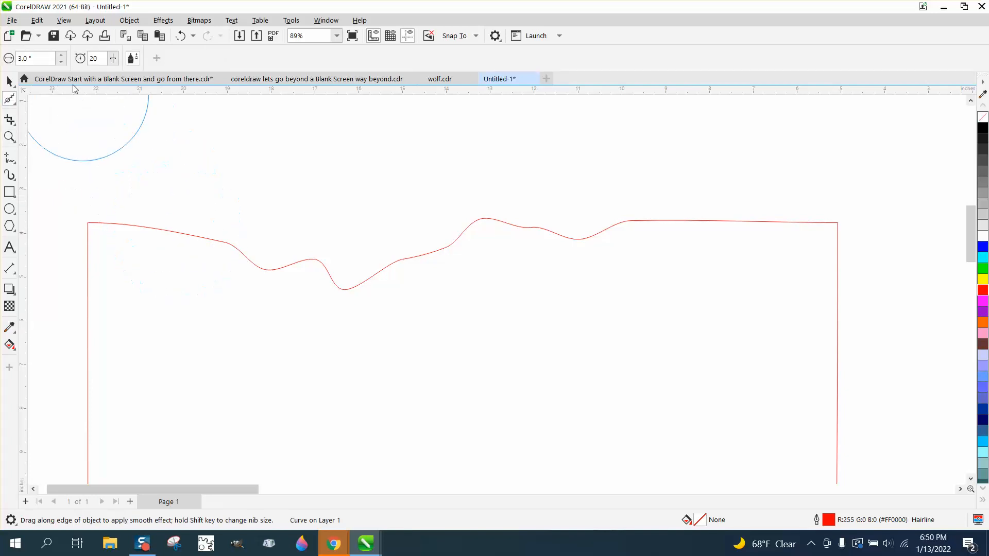
pyautogui.click(95, 58)
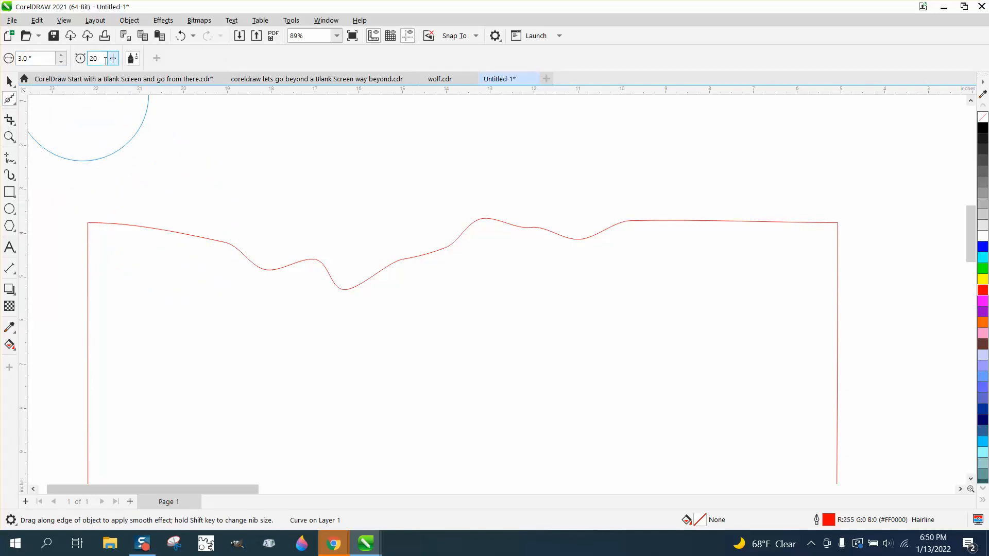
pyautogui.moveTo(96, 58)
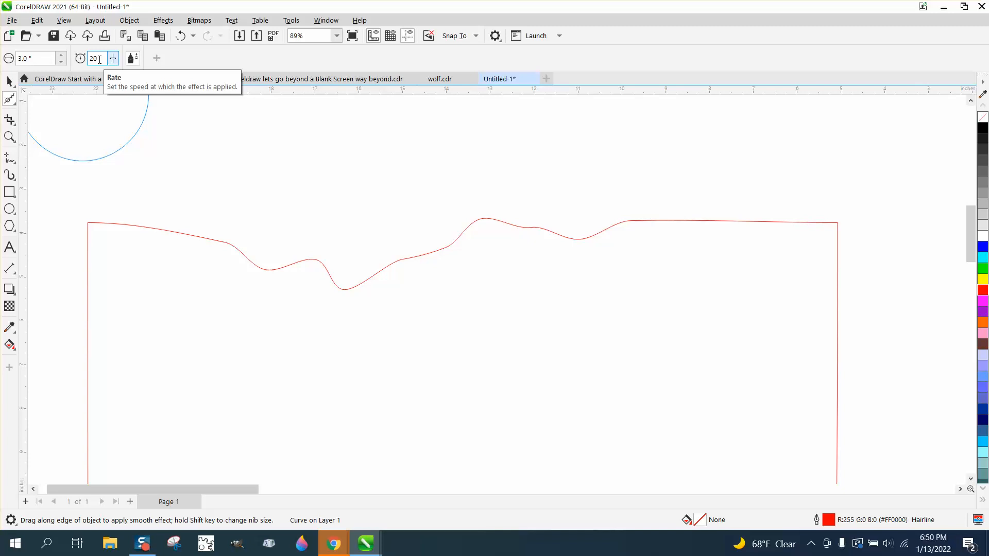
pyautogui.click(112, 56)
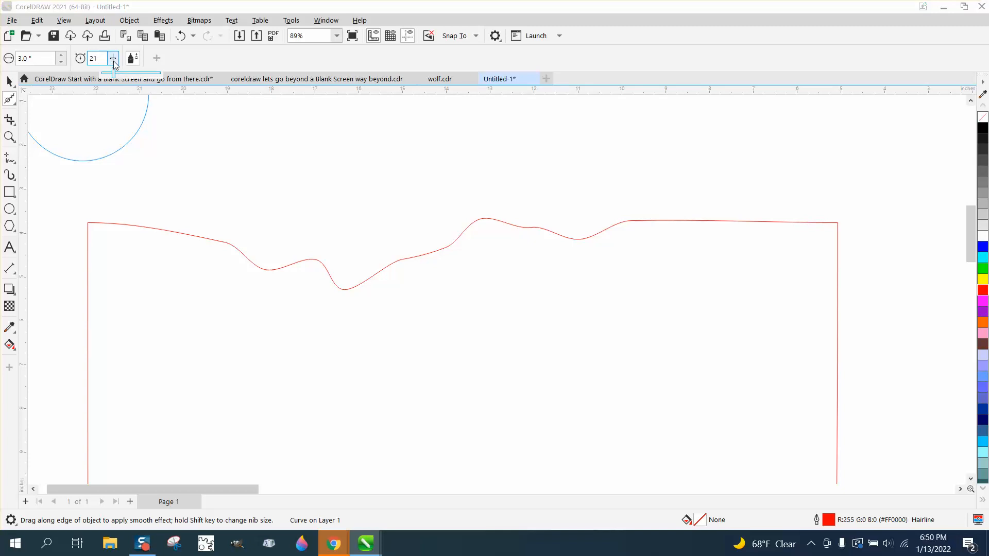
pyautogui.click(113, 59)
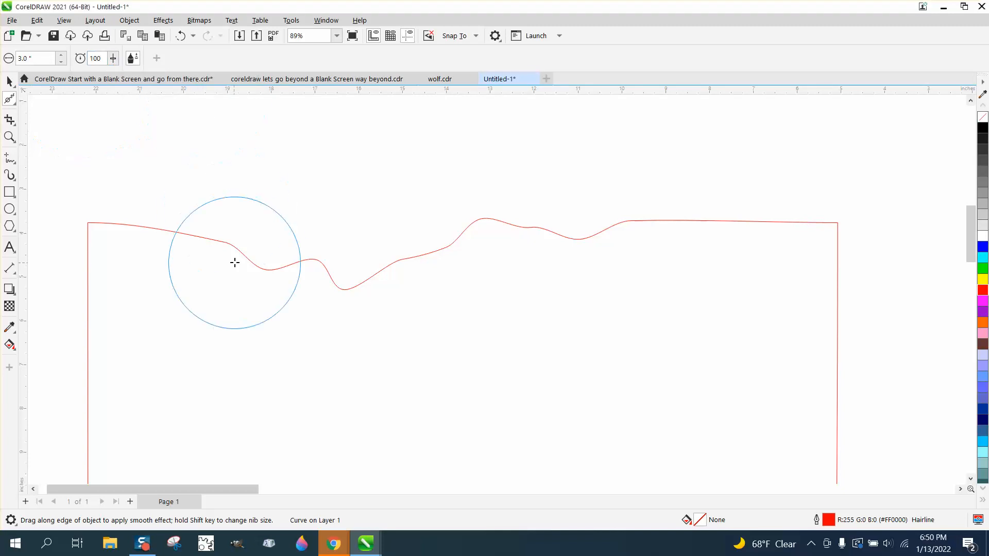
# - Brush back and forth along the top edge to smooth its bumps
pyautogui.moveTo(235, 262); pyautogui.dragTo(566, 234)
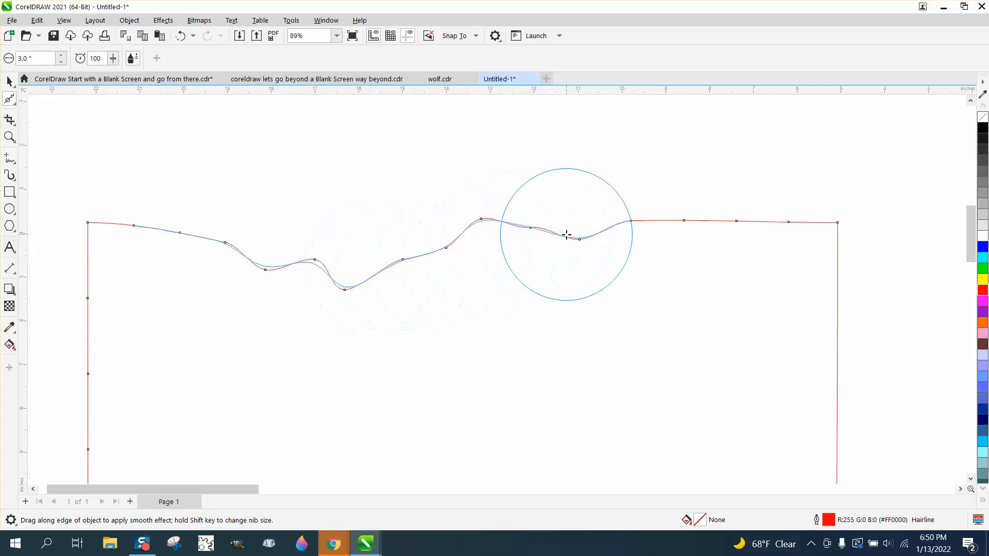
pyautogui.moveTo(566, 235); pyautogui.dragTo(238, 259)
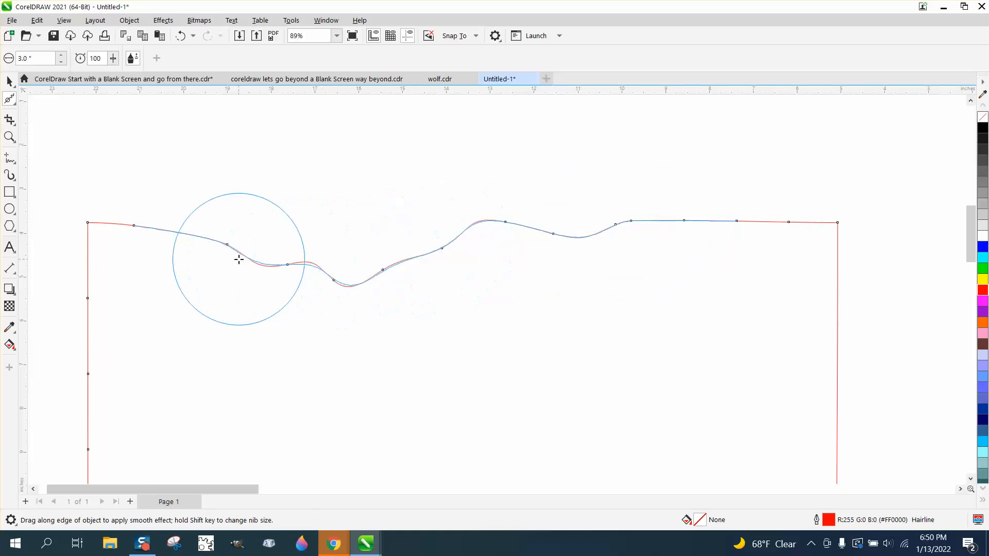
pyautogui.moveTo(239, 260); pyautogui.dragTo(598, 241)
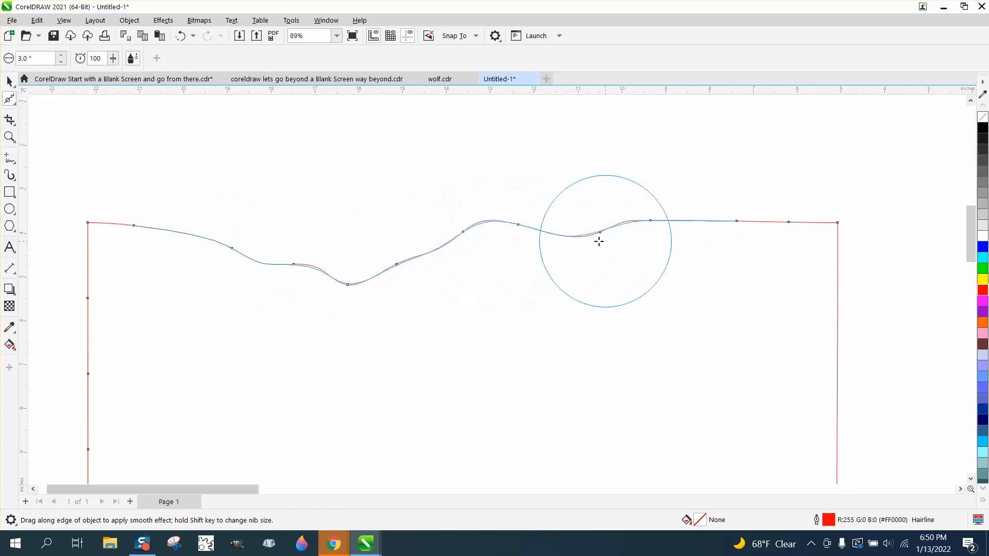
pyautogui.moveTo(599, 241); pyautogui.dragTo(661, 253)
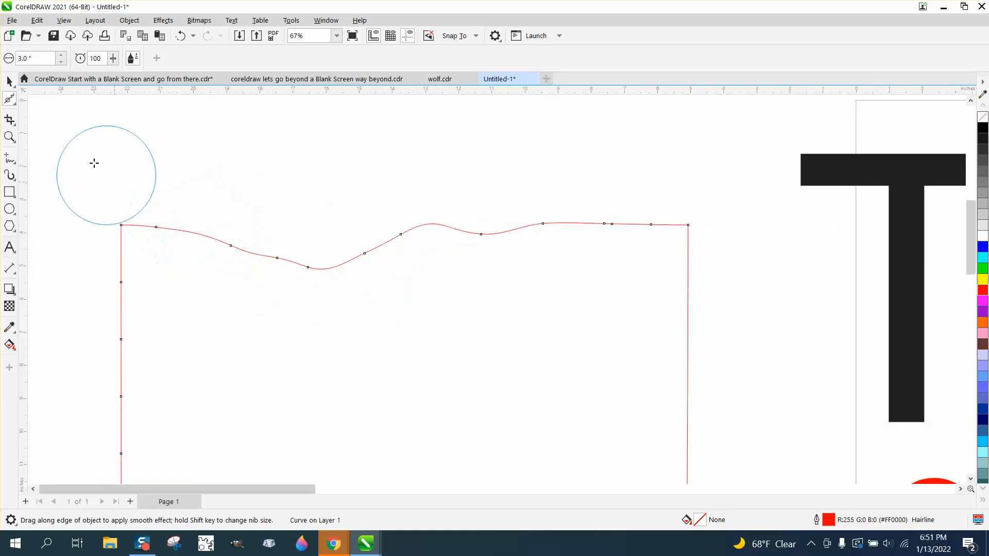
# - Smear the upper left side into a lobe and the middle dip into a deep notch
pyautogui.click(9, 99)
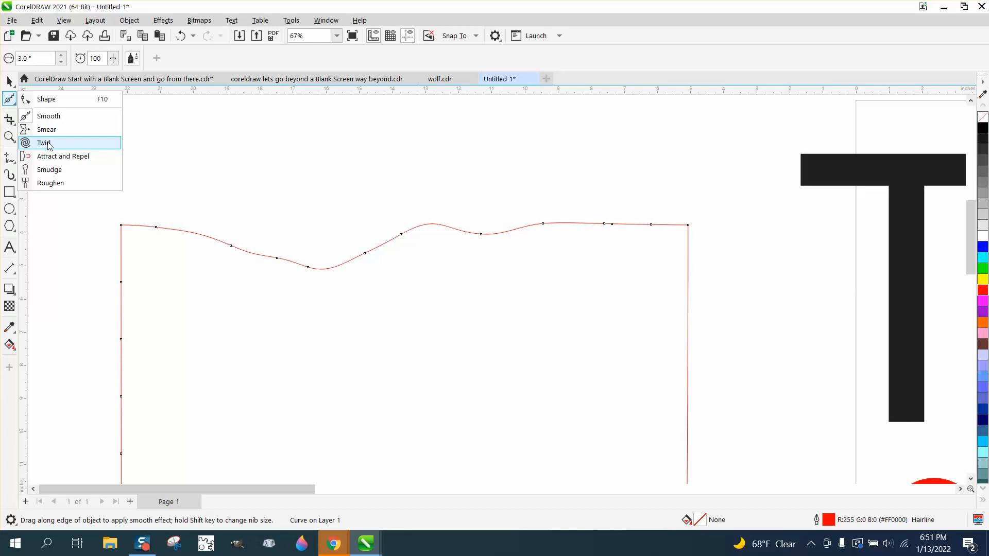
pyautogui.moveTo(48, 129)
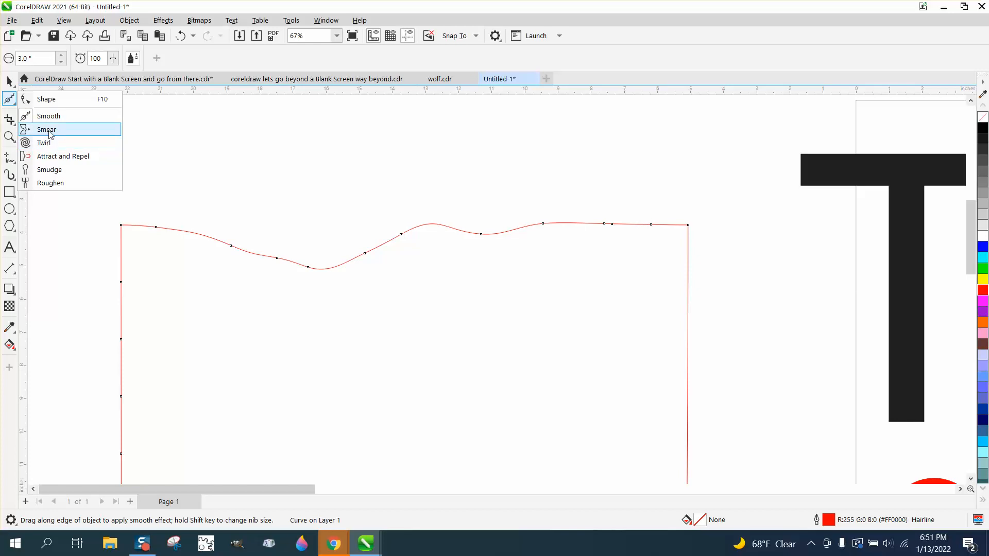
pyautogui.moveTo(55, 133)
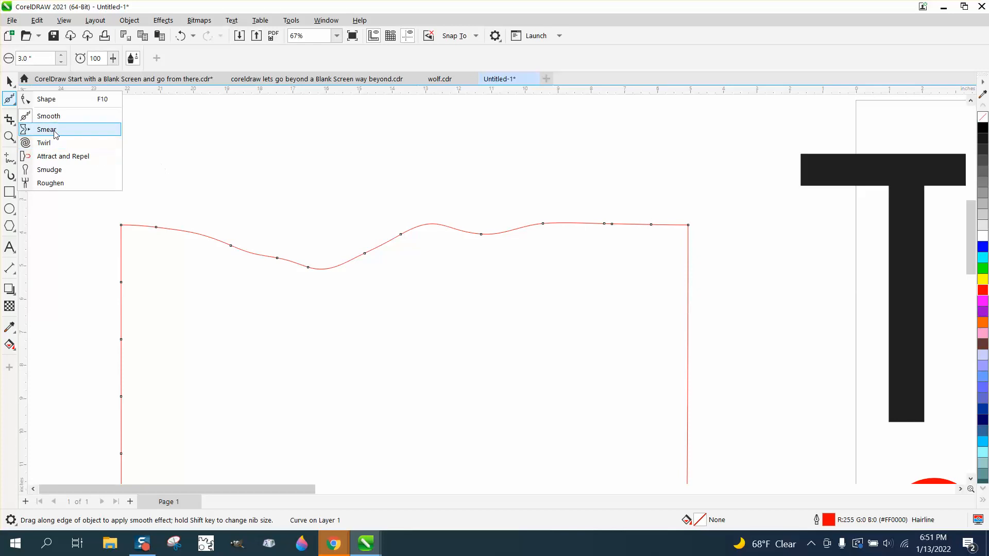
pyautogui.click(46, 130)
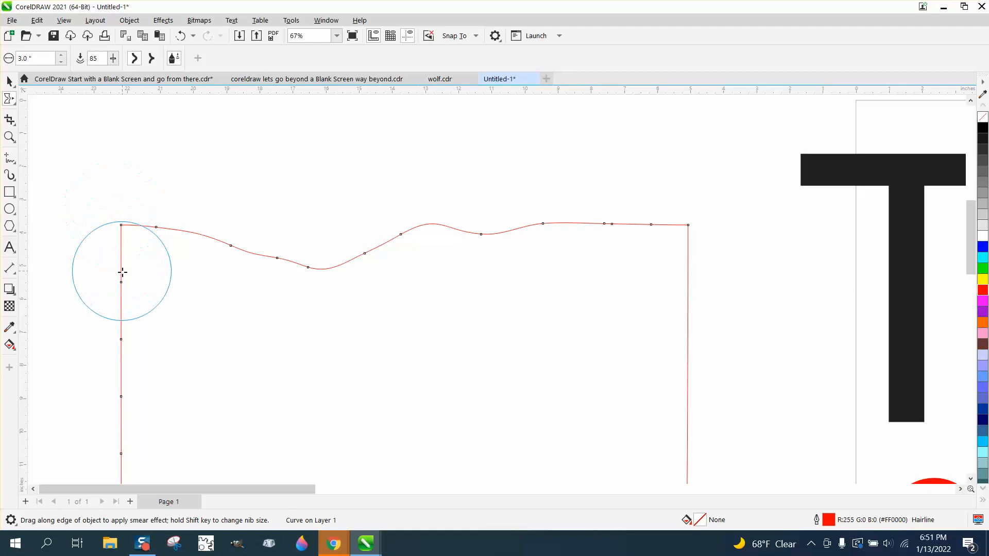
pyautogui.moveTo(122, 271); pyautogui.dragTo(333, 266)
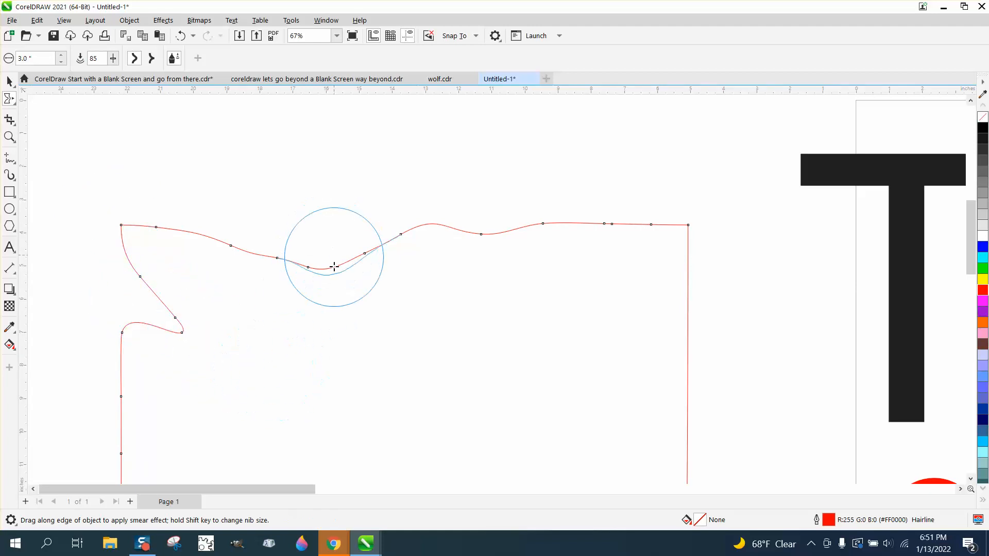
pyautogui.moveTo(334, 264); pyautogui.dragTo(309, 340)
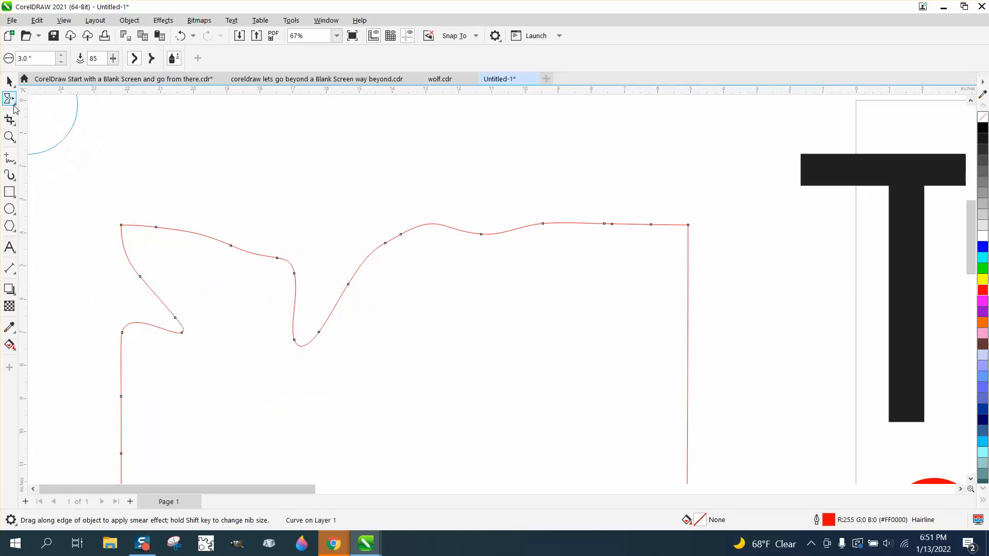
# - Twirl two curls into the top edge, one mid-edge and one near the top-right corner
pyautogui.click(10, 98)
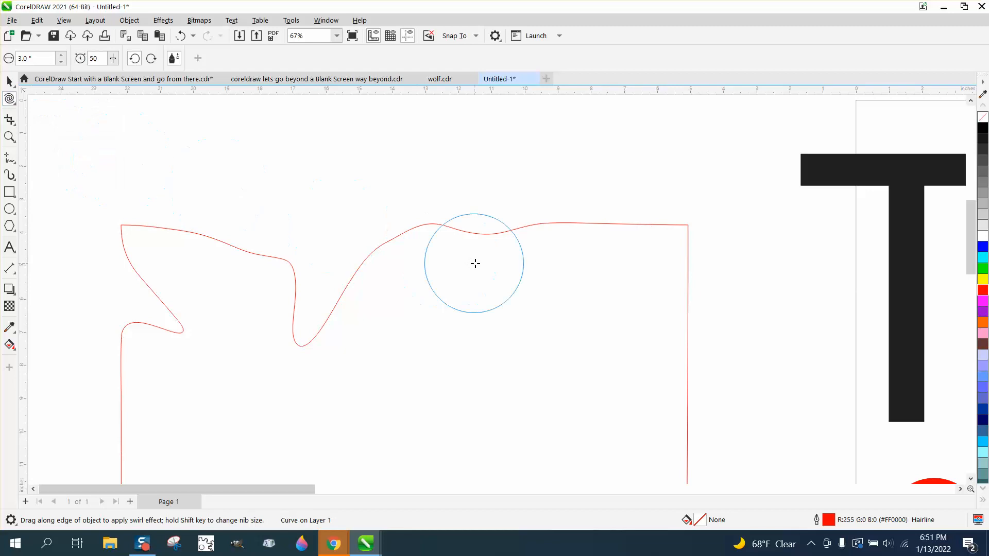
pyautogui.moveTo(475, 264); pyautogui.dragTo(517, 230)
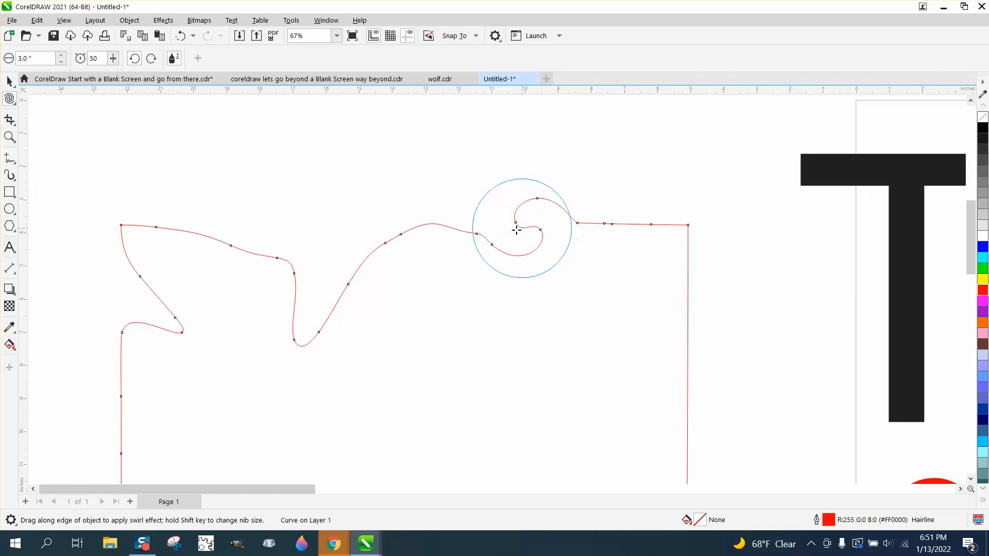
pyautogui.moveTo(516, 230); pyautogui.dragTo(692, 239)
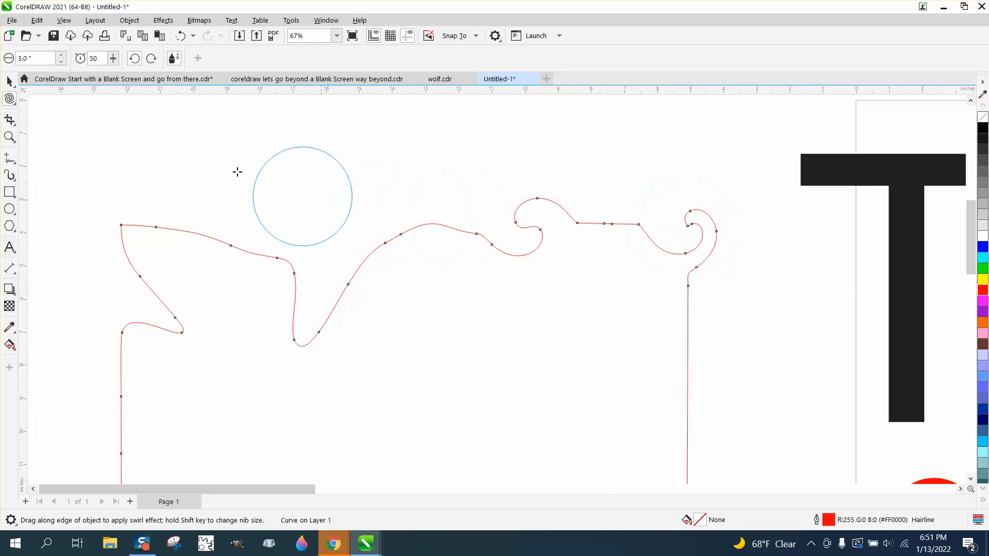
pyautogui.click(9, 99)
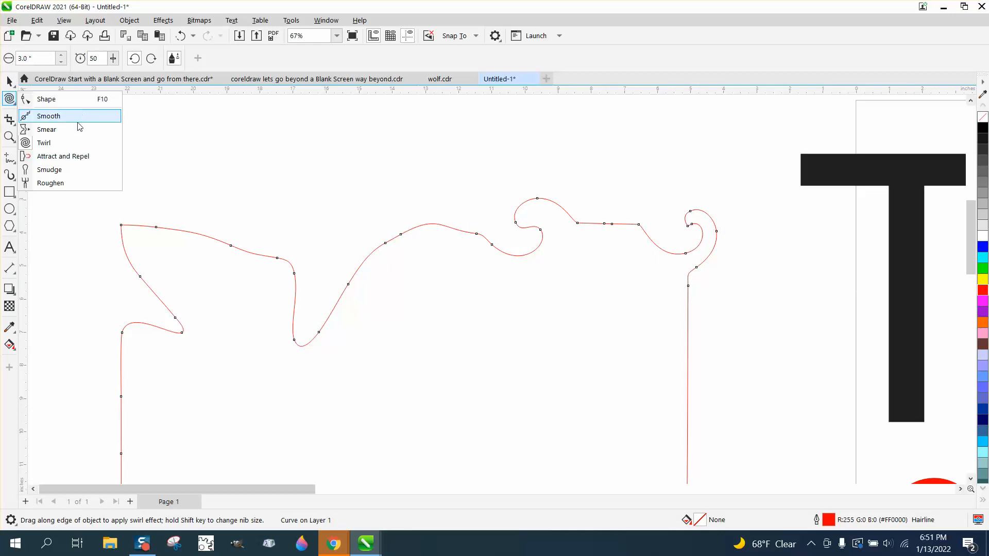
# - Pull the top-left edge into a rounded scoop with Attract and Repel
pyautogui.click(48, 116)
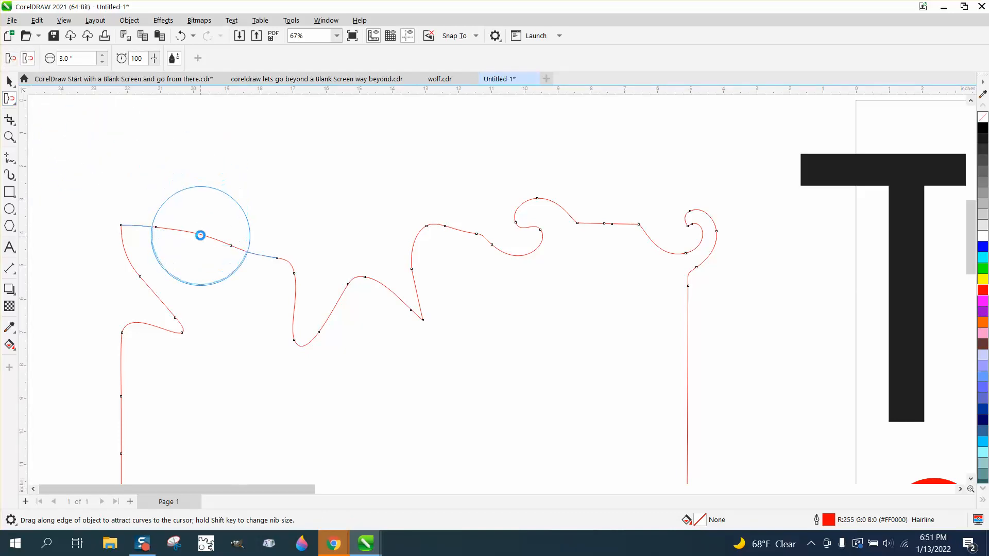
pyautogui.moveTo(200, 235); pyautogui.dragTo(135, 396)
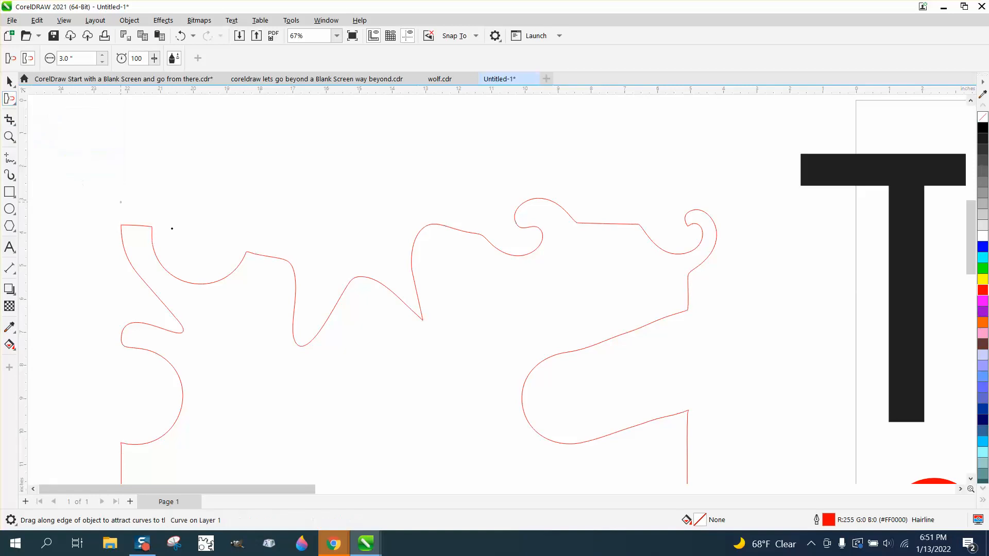
# - Select the Smudge tool and change its brush nib size
pyautogui.click(9, 99)
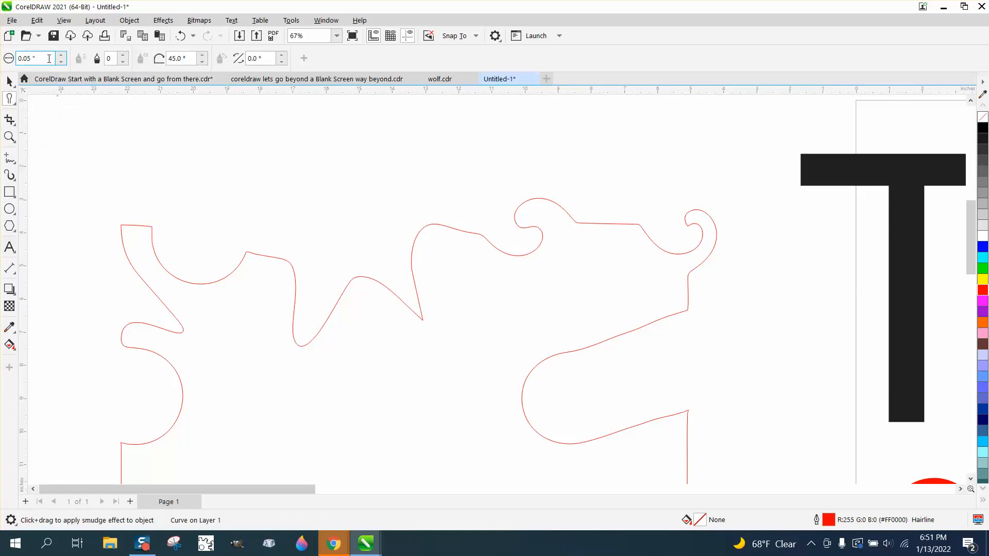
pyautogui.click(28, 58)
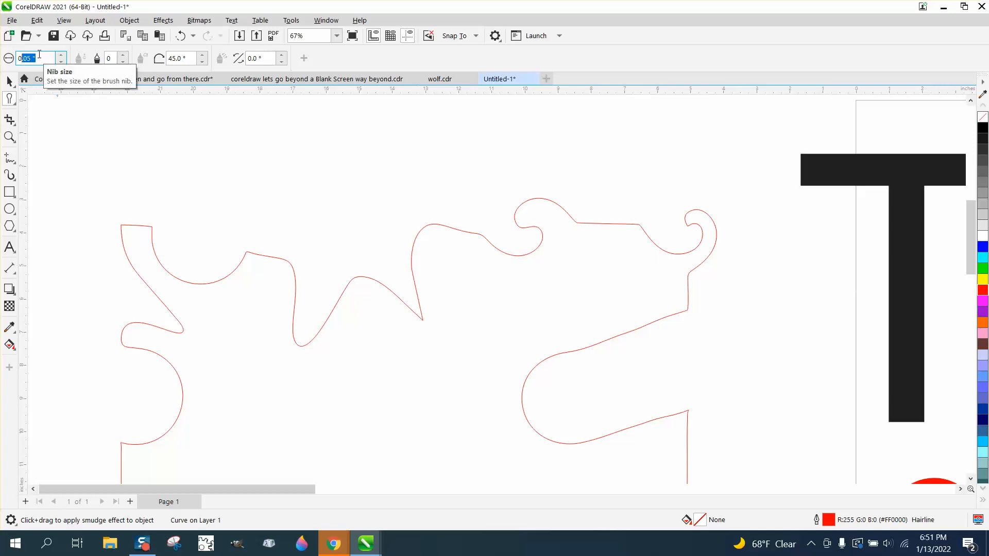
pyautogui.write('03')
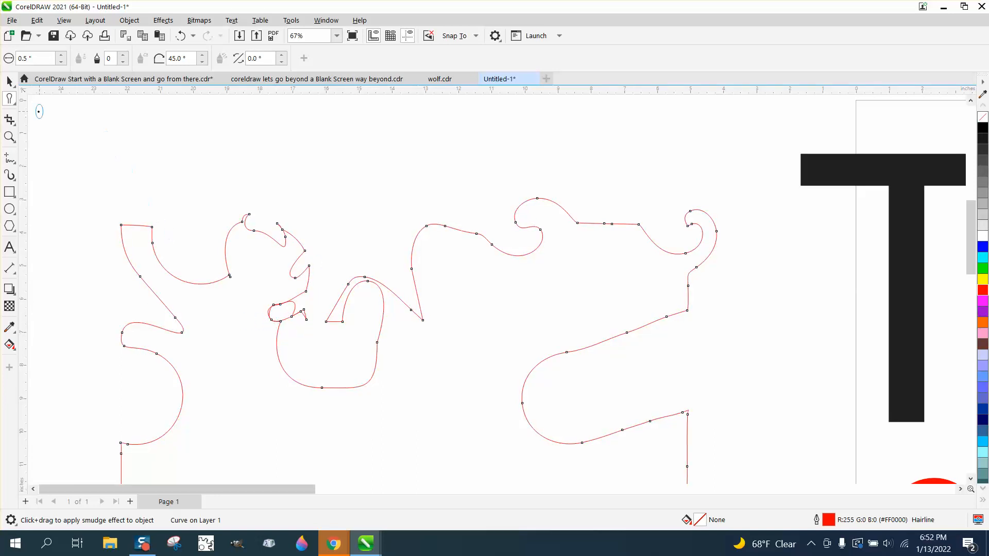
pyautogui.click(9, 99)
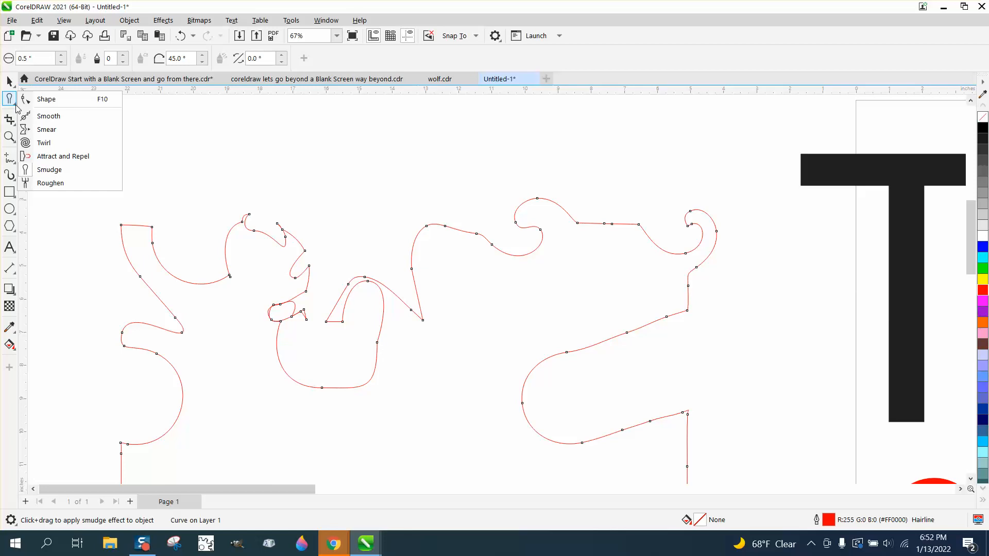
# - Switch to the Roughen tool, zigzag the outline's bottom edge, then adjust a roughen setting
pyautogui.click(9, 119)
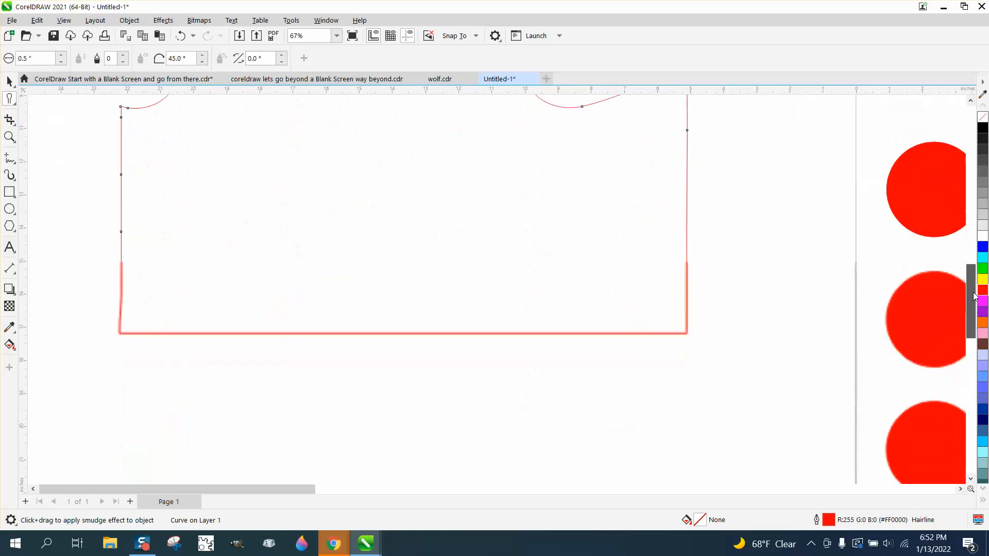
pyautogui.click(9, 99)
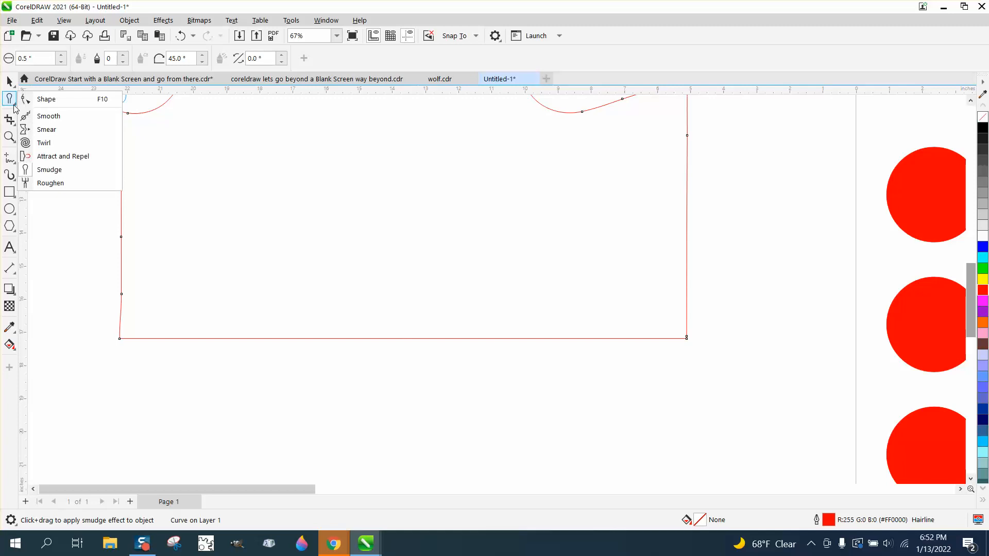
pyautogui.click(50, 183)
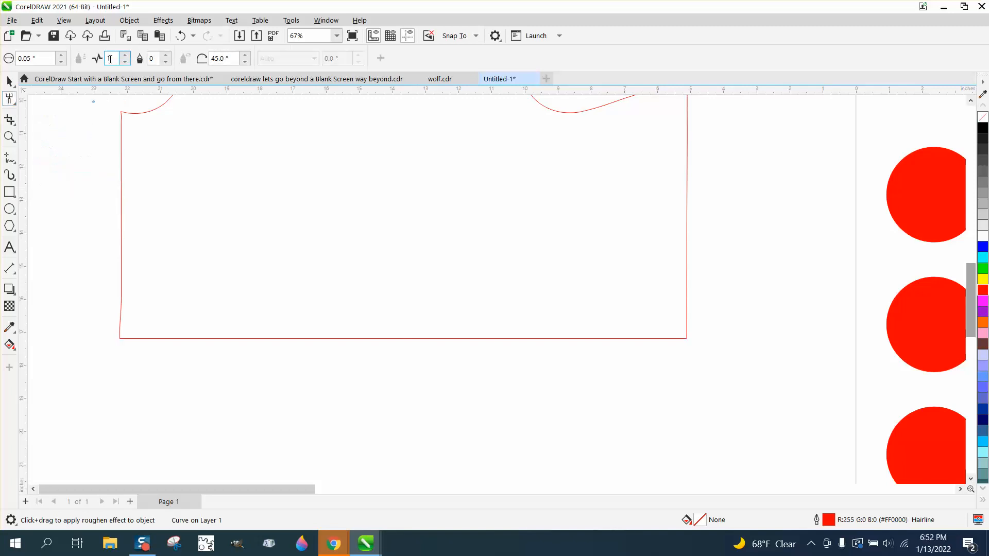
pyautogui.moveTo(116, 58)
pyautogui.write('4')
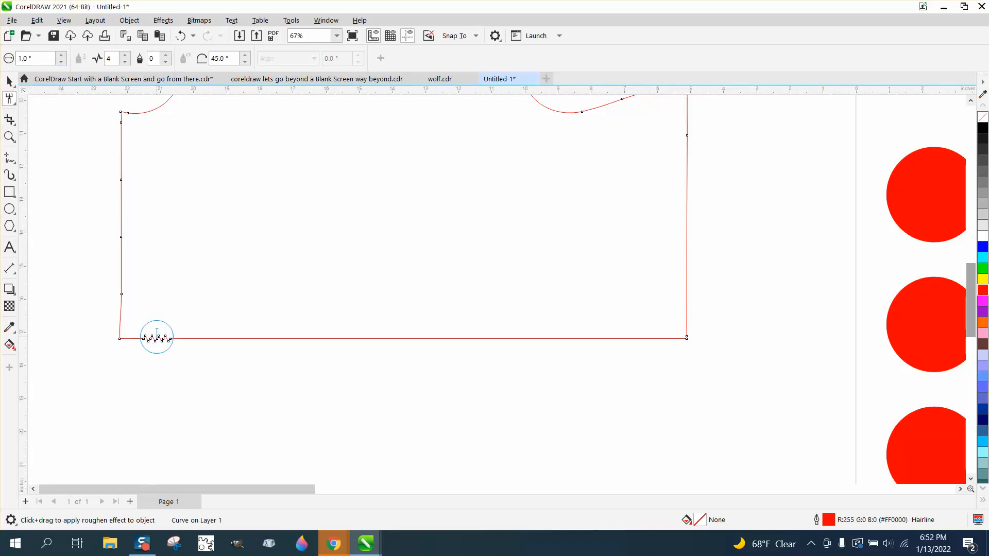
pyautogui.moveTo(157, 337); pyautogui.dragTo(354, 328)
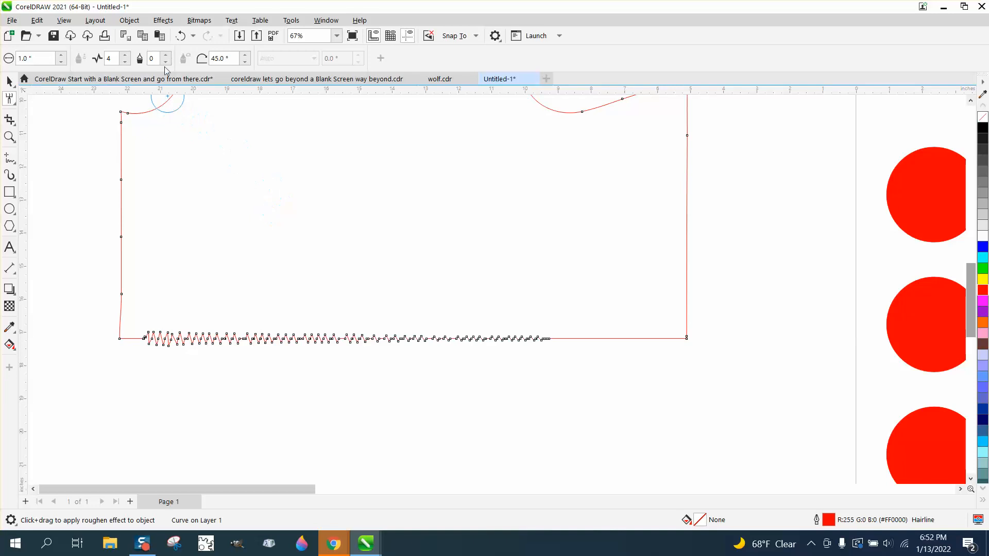
pyautogui.click(153, 58)
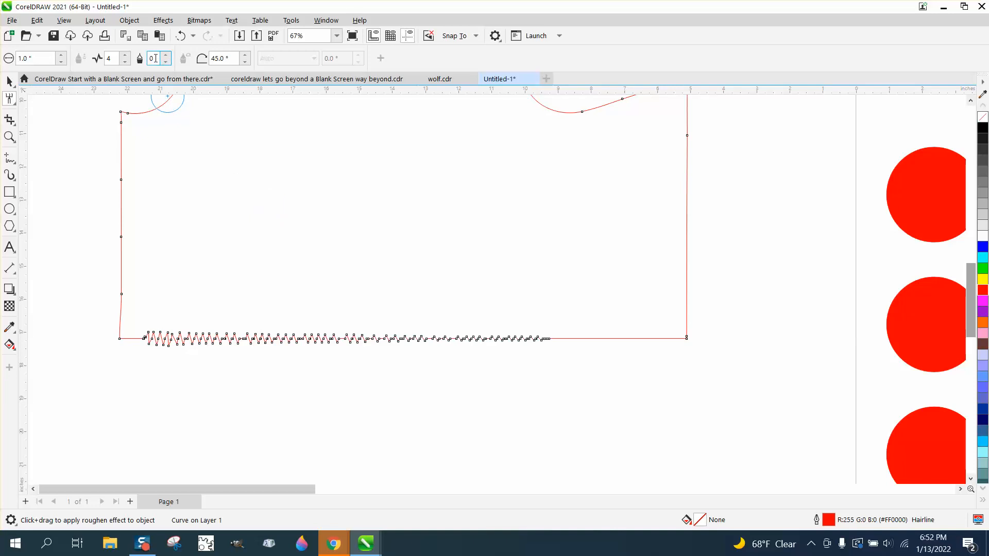
pyautogui.moveTo(155, 59)
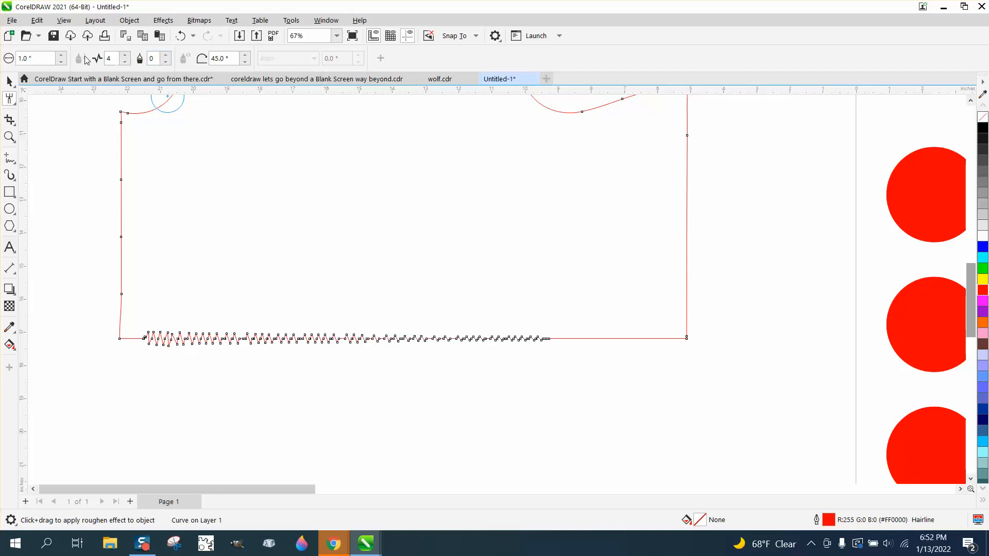
pyautogui.moveTo(9, 58)
pyautogui.write('90')
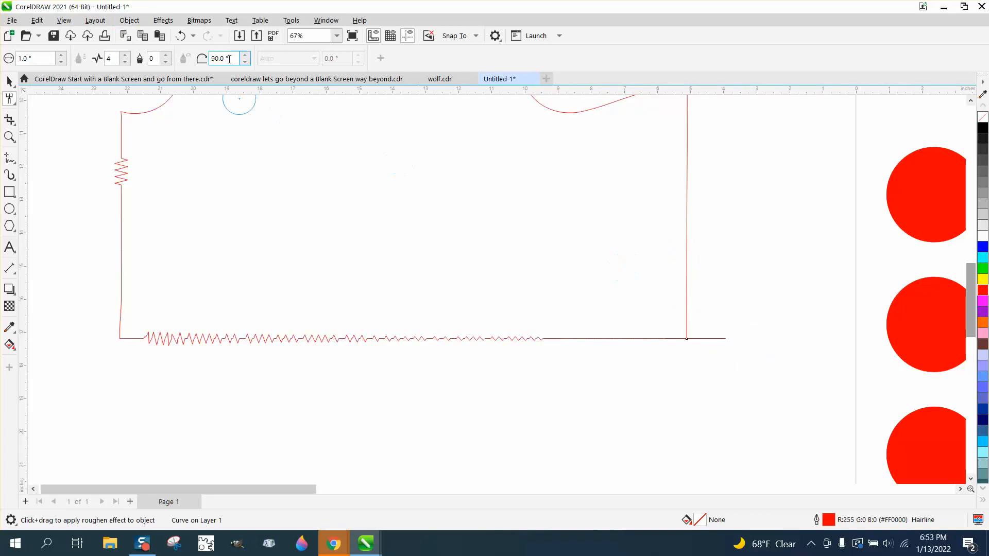
# - Enter a roughen value of 45.0 and zoom in on the right-edge zigzag
pyautogui.write('45.0')
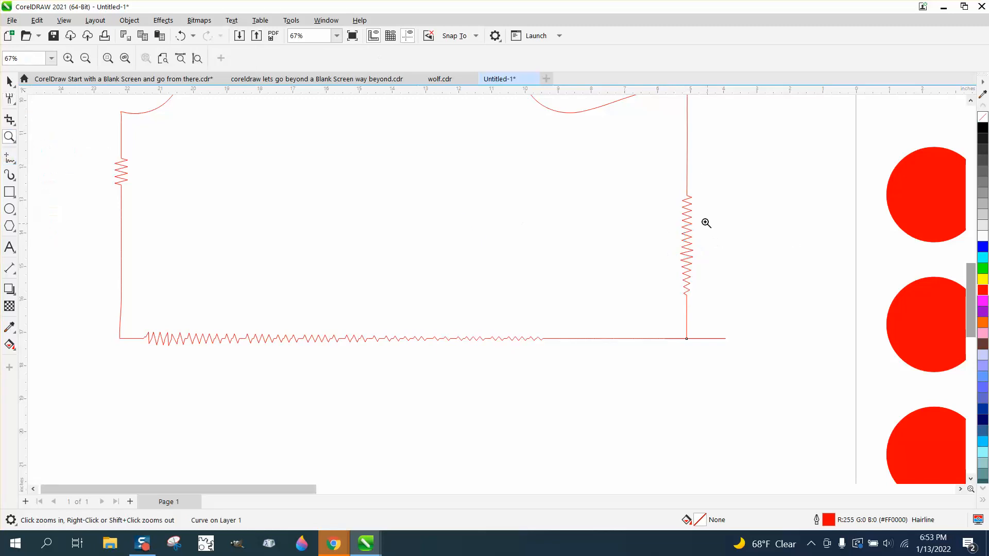
pyautogui.click(706, 223)
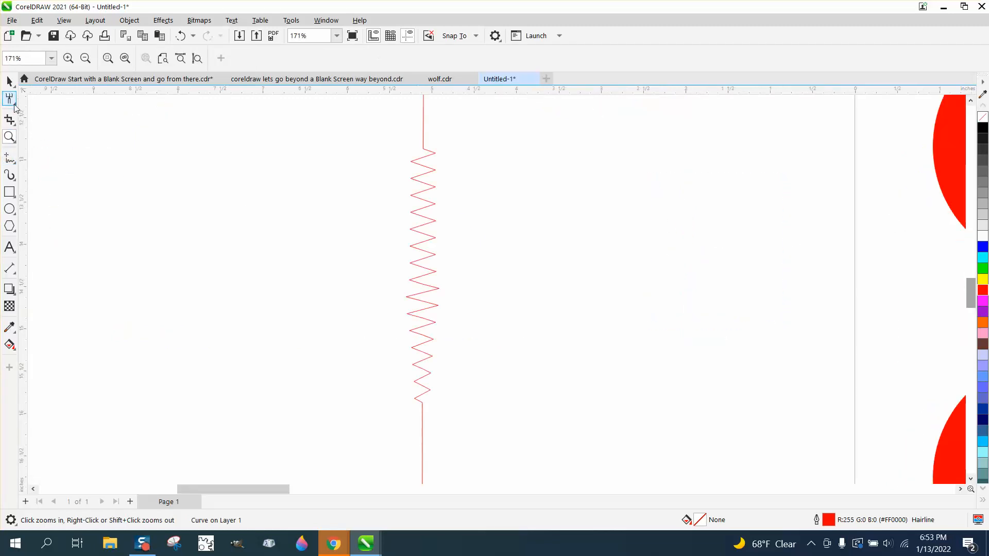
pyautogui.click(9, 99)
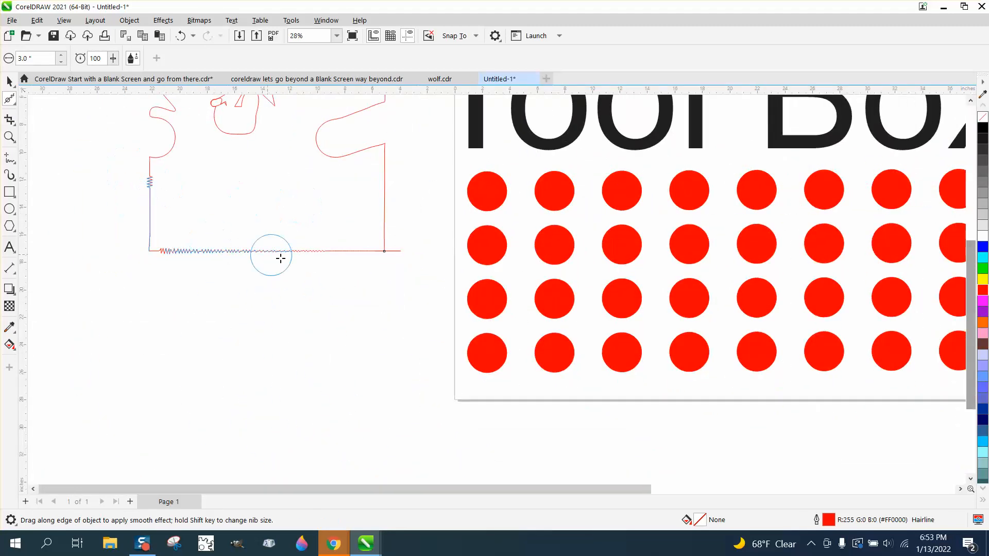
# - Show the shaping effects flyout, glance at the selection tools, then show shaping effects again
pyautogui.click(9, 99)
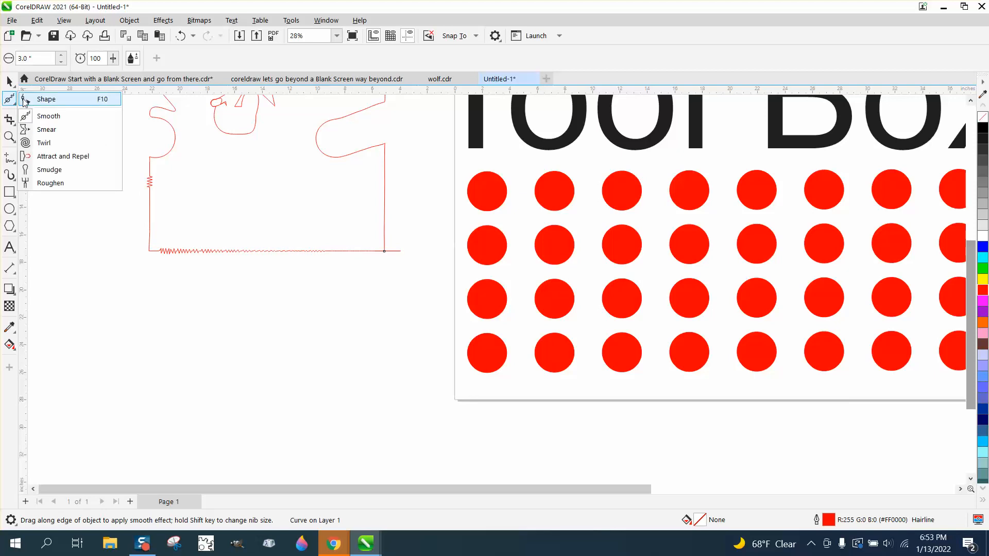
pyautogui.click(9, 82)
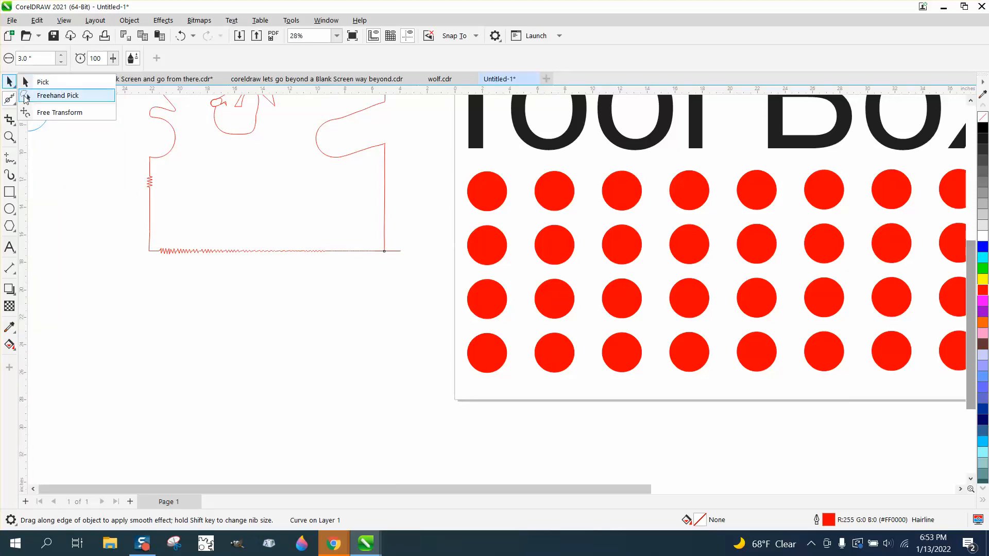
pyautogui.click(9, 98)
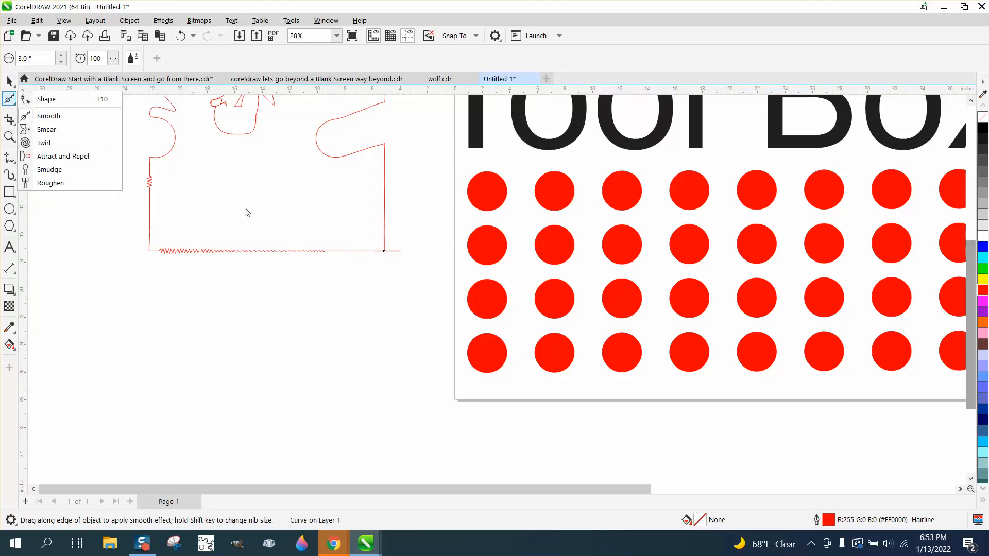
pyautogui.moveTo(318, 264)
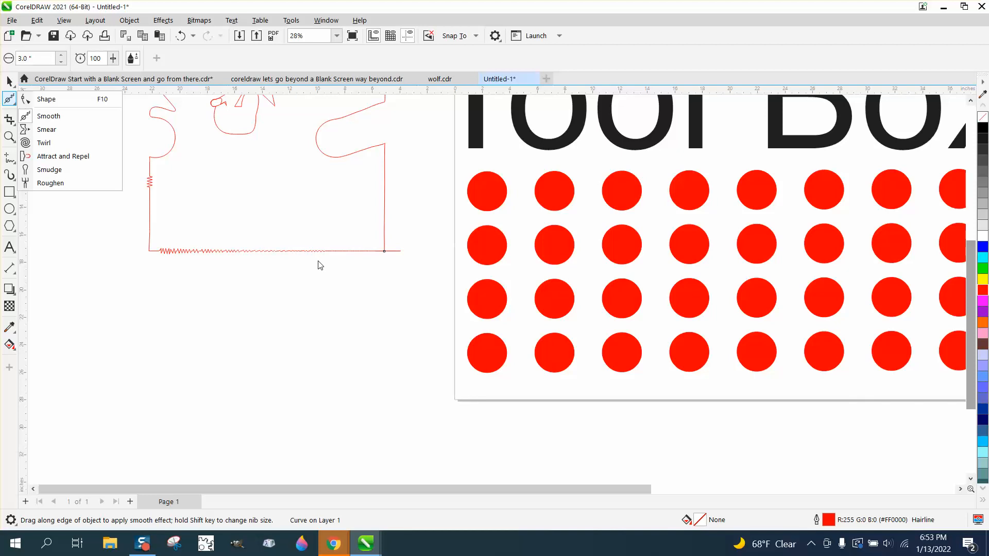